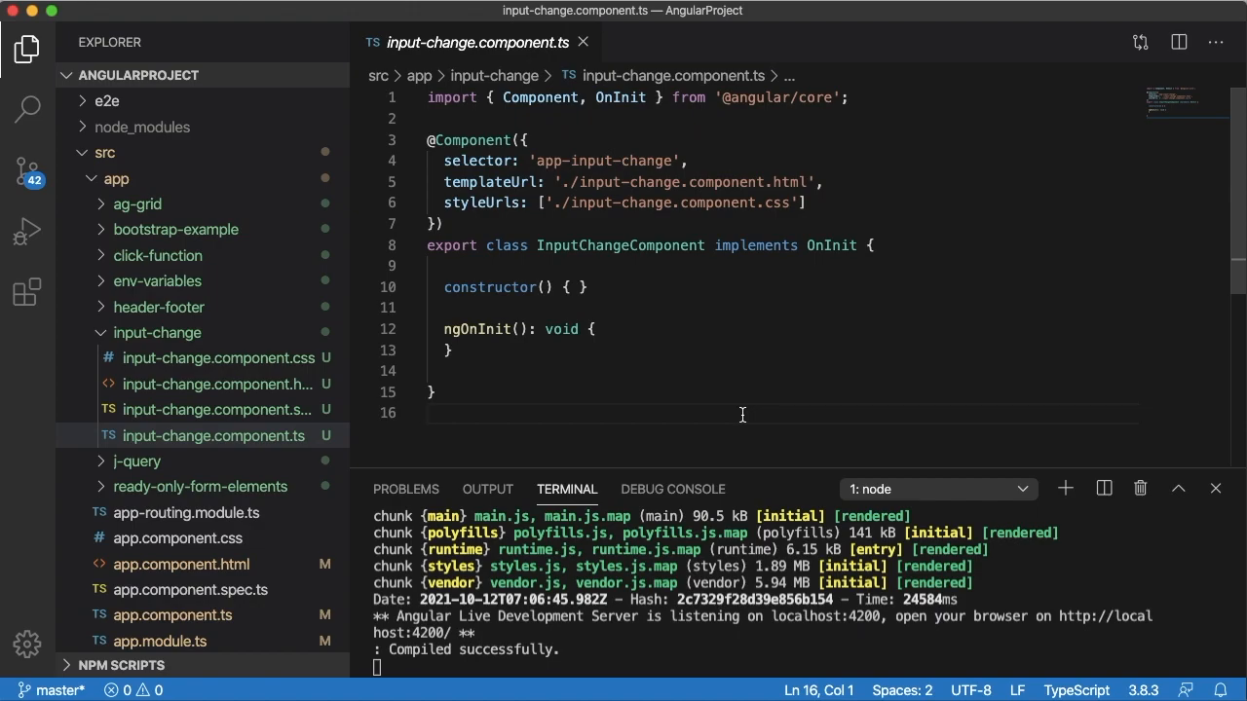
# Step: Replace the 'input-change works!' paragraph with 'Email ID:' and a <input type="text"> element
pyautogui.click(429, 413)
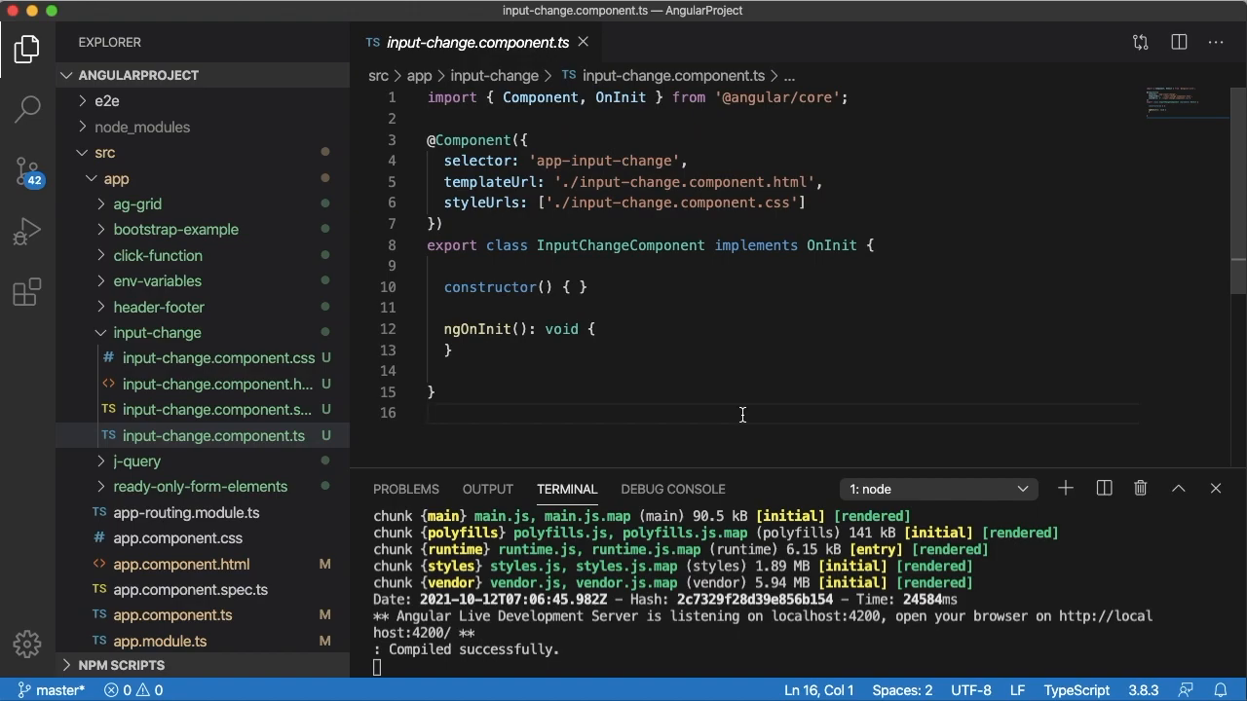
pyautogui.click(217, 384)
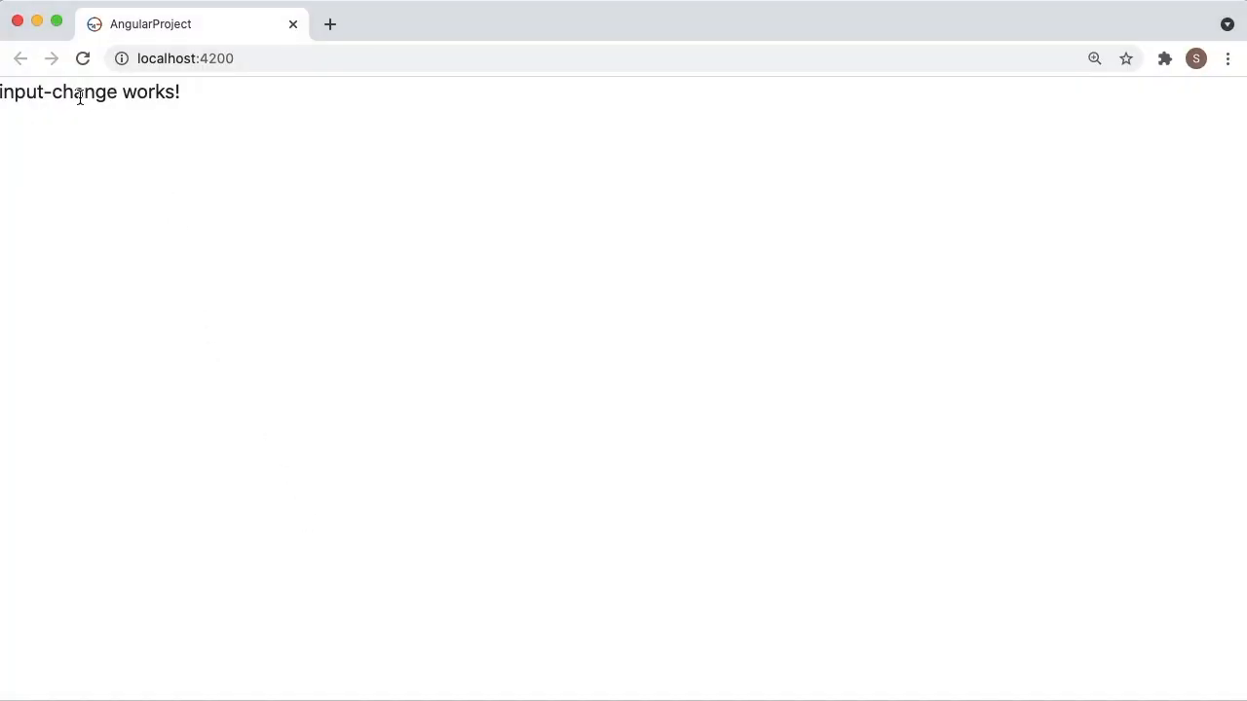
pyautogui.doubleClick(19, 91)
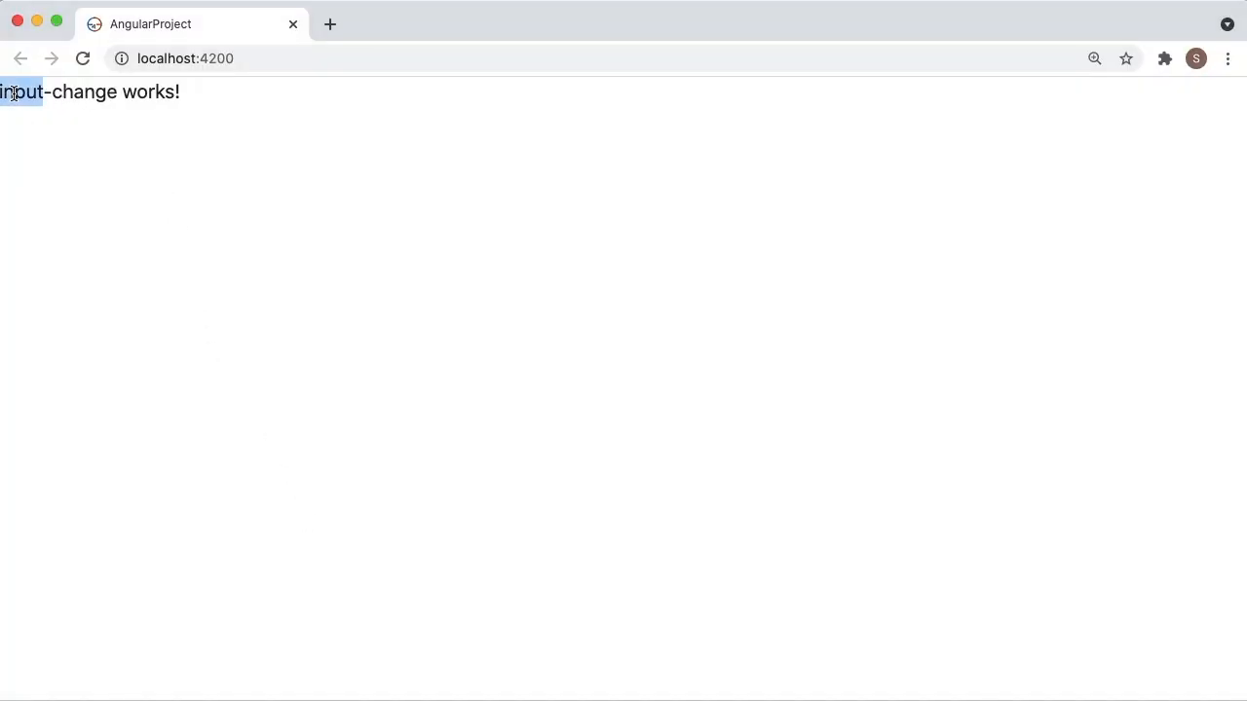
pyautogui.moveTo(5, 92); pyautogui.dragTo(180, 92)
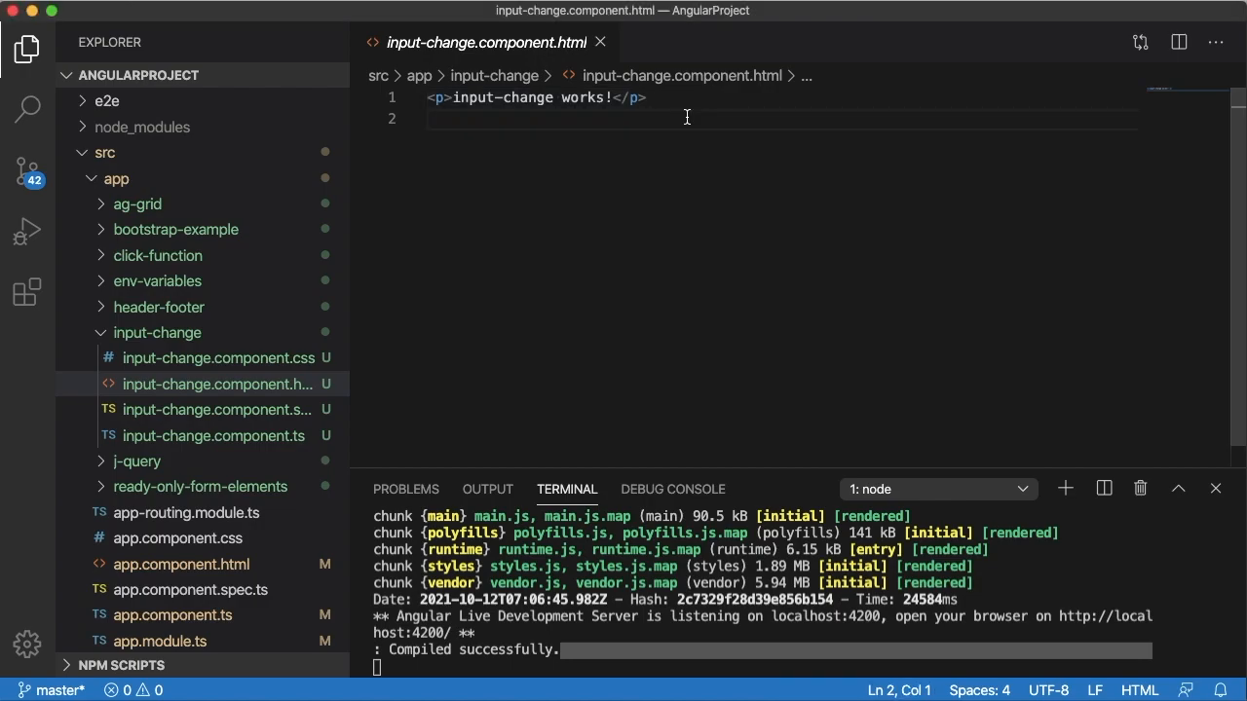
pyautogui.write('Email ID:')
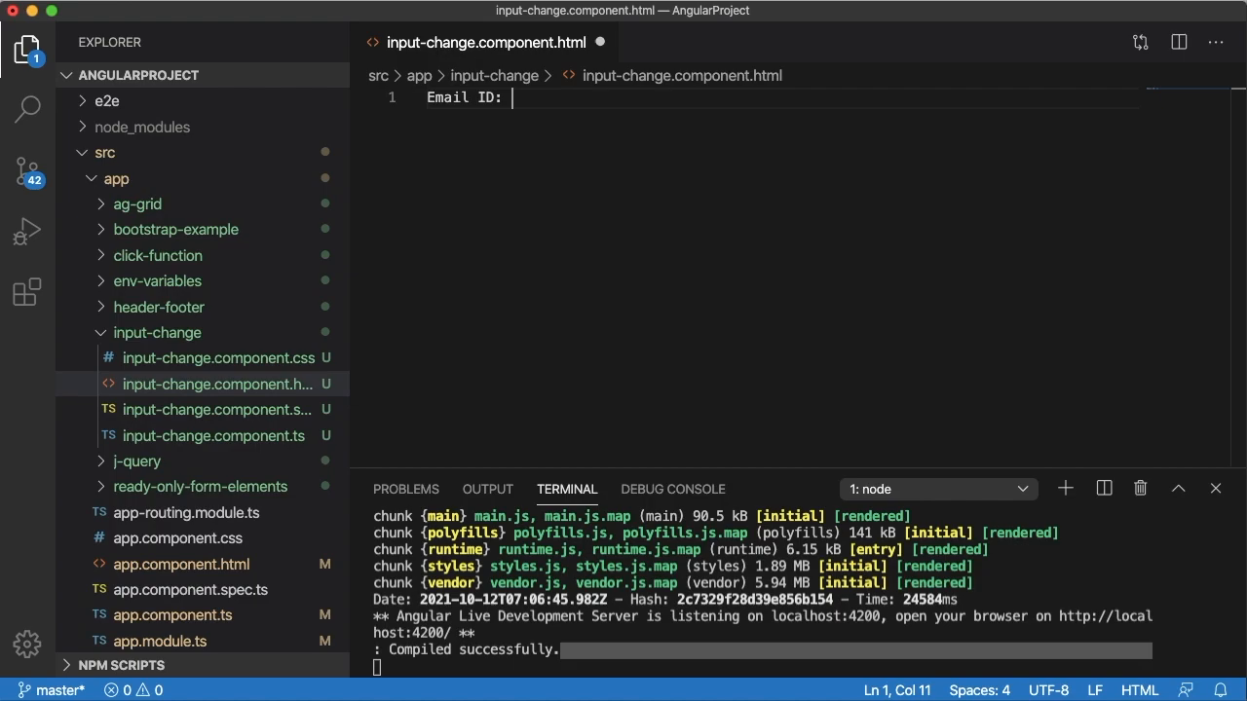
pyautogui.write('<inpu')
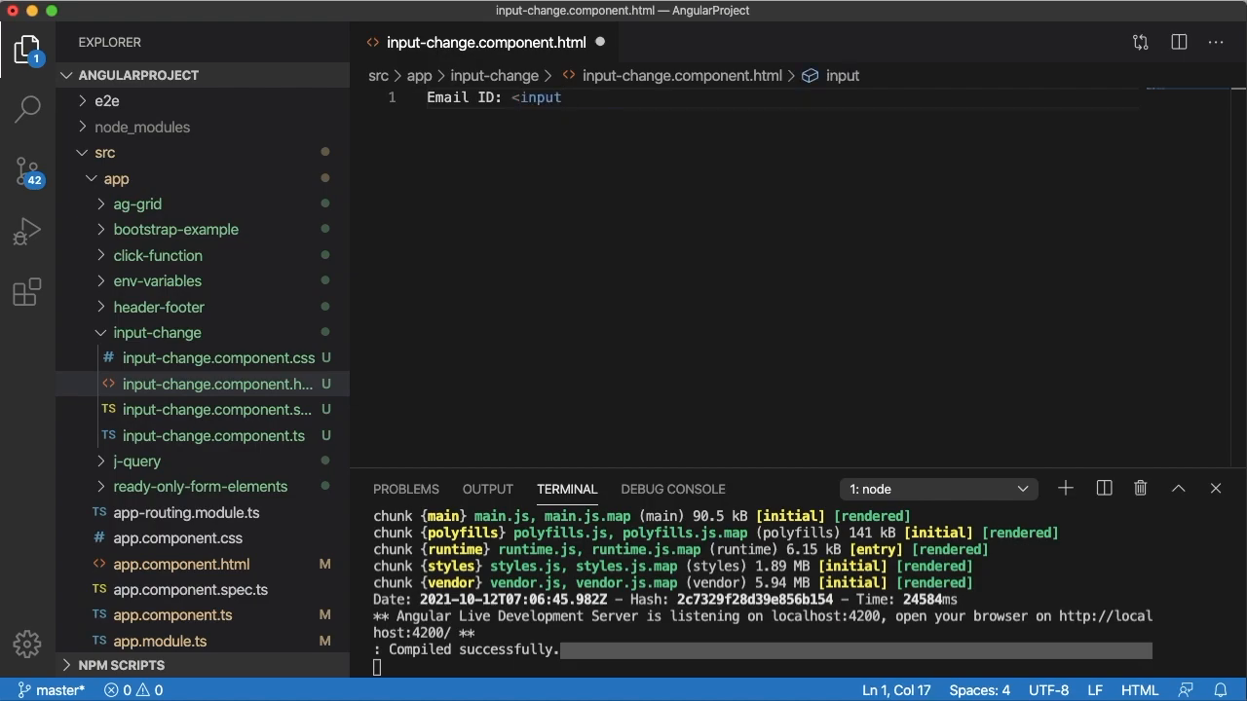
pyautogui.write('type="te')
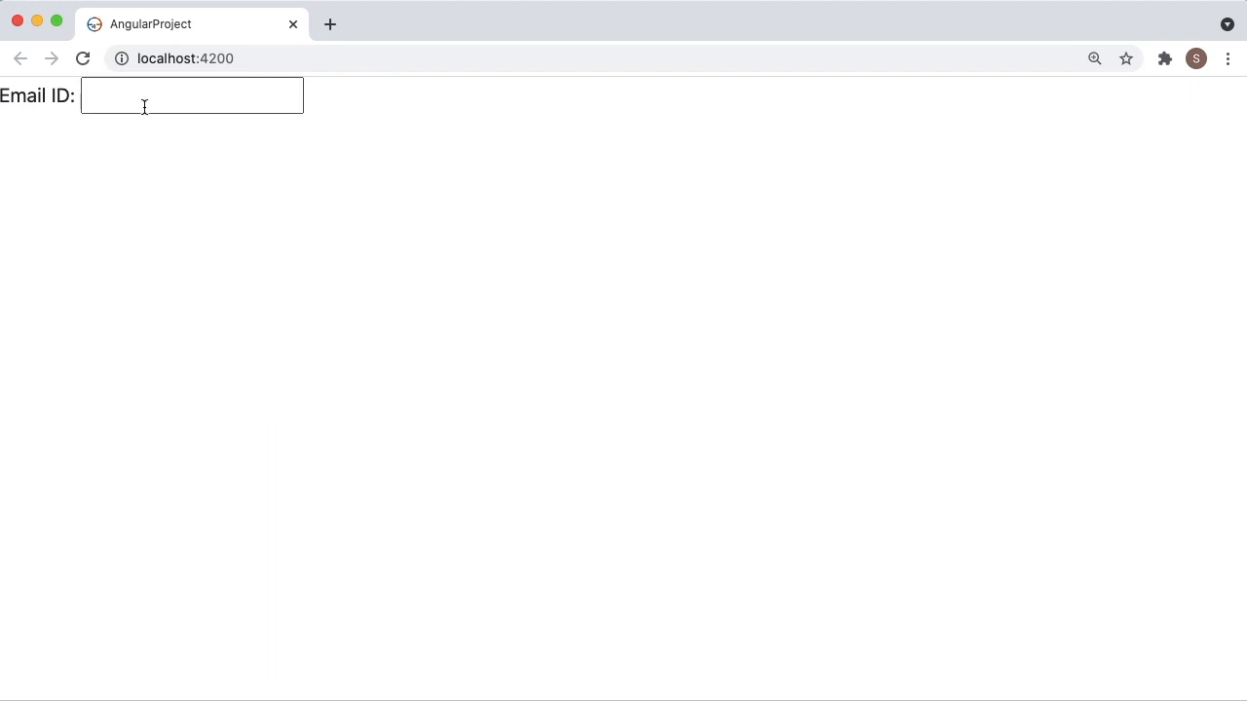
# Step: Type test text 'dasdas' and 'sanjay.' into the Email ID text box
pyautogui.click(191, 96)
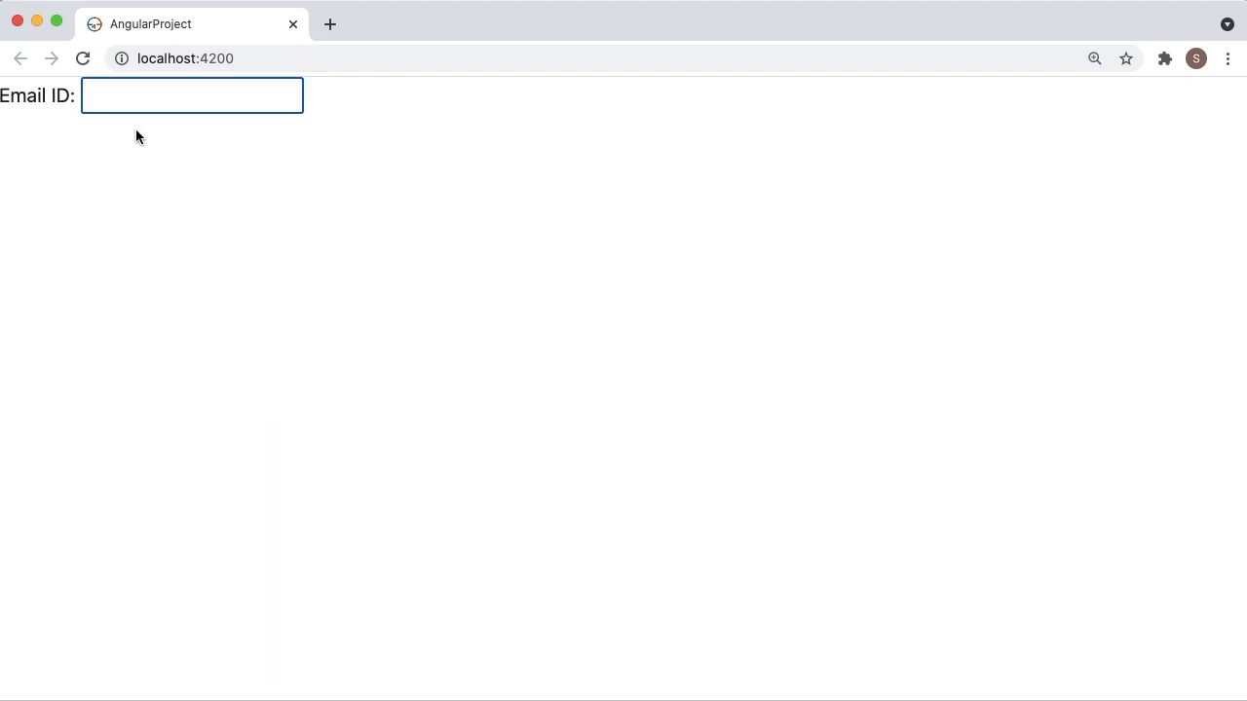
pyautogui.write('dasdas')
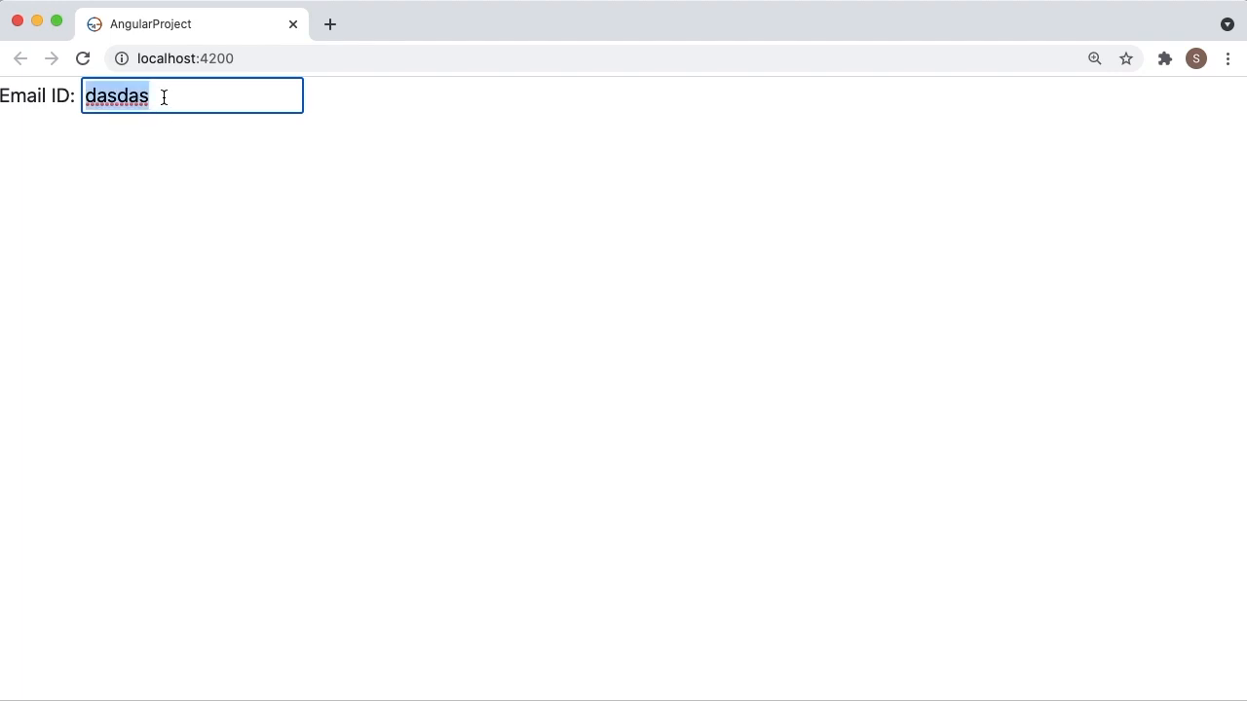
pyautogui.write('sanjay')
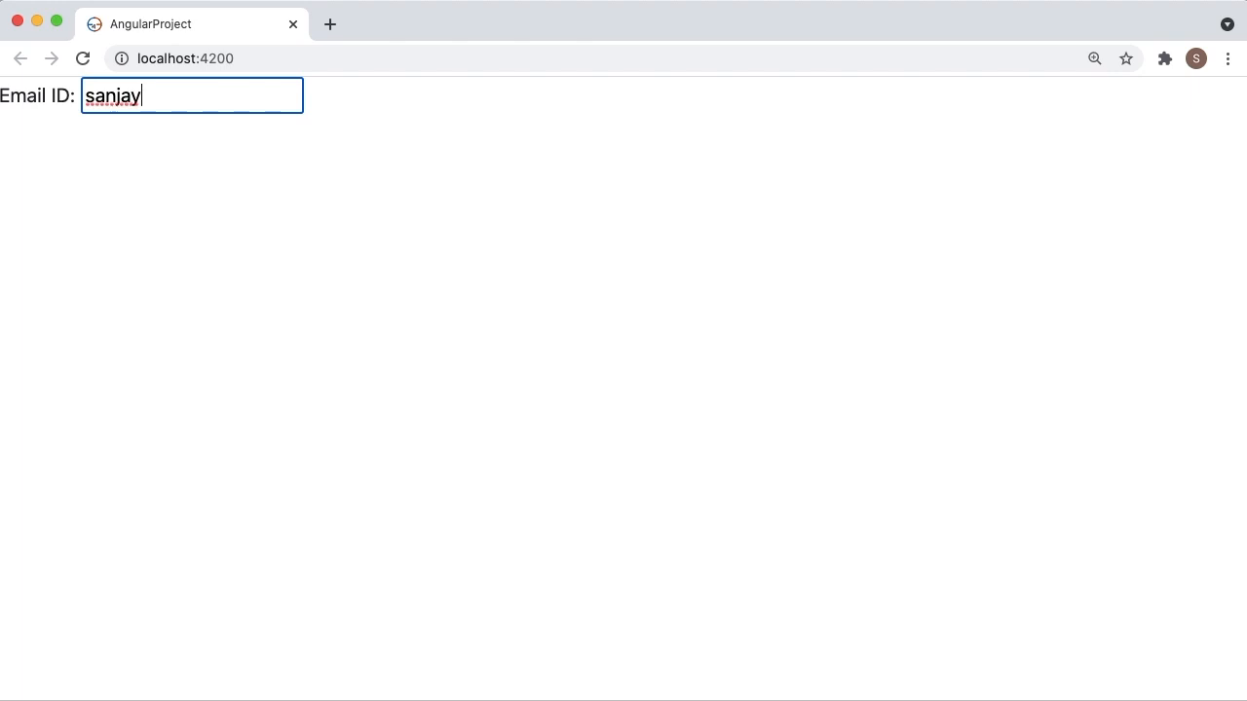
pyautogui.write('.')
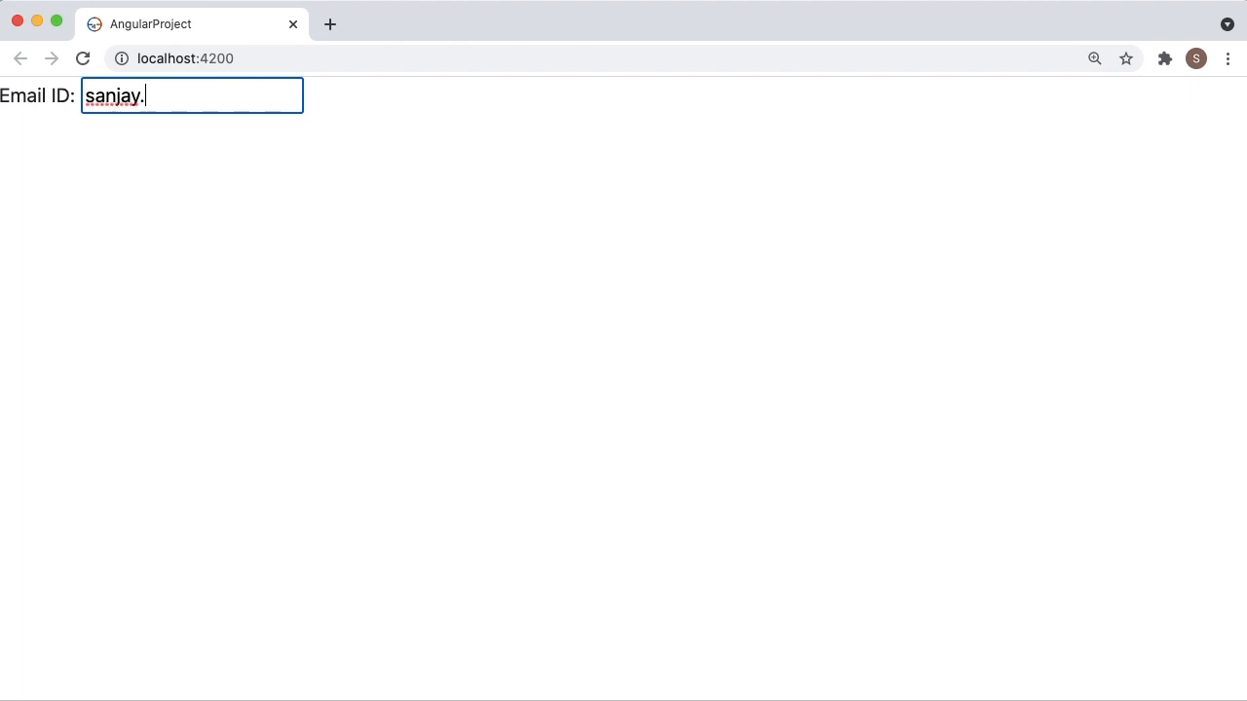
# Step: Open Chrome developer tools on the Console tab and refocus the Email ID box
pyautogui.rightClick(461, 309)
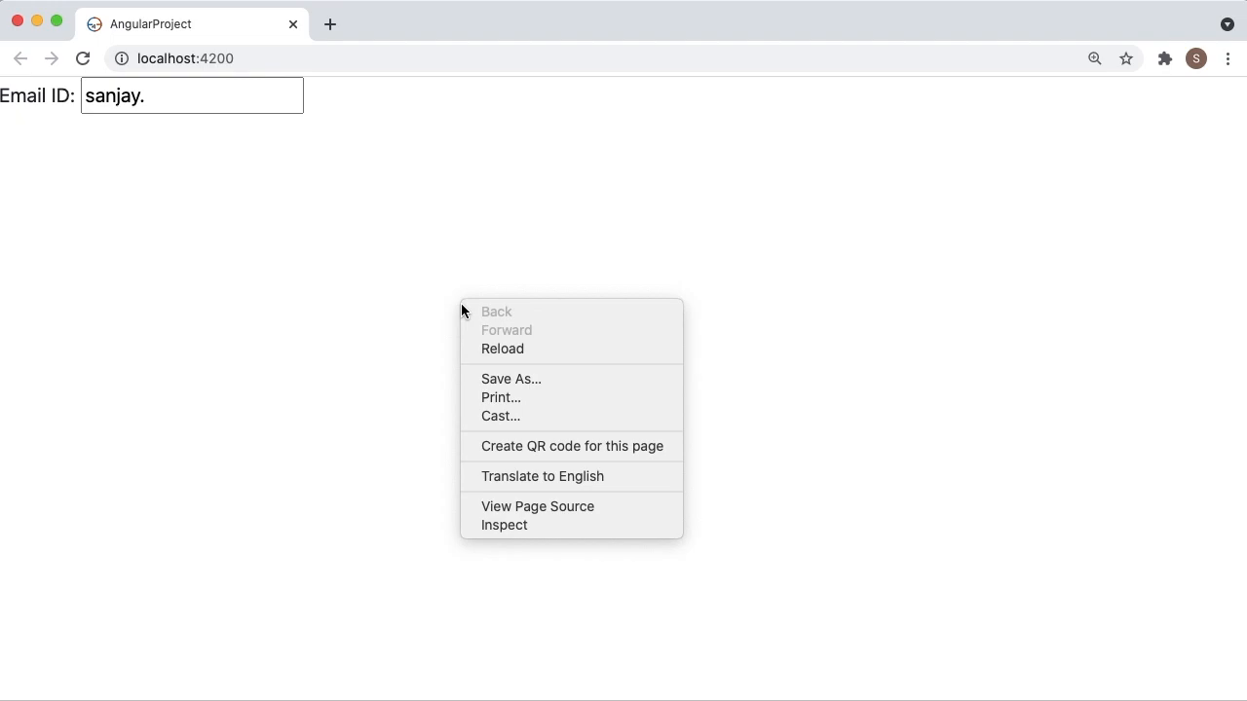
pyautogui.moveTo(416, 272)
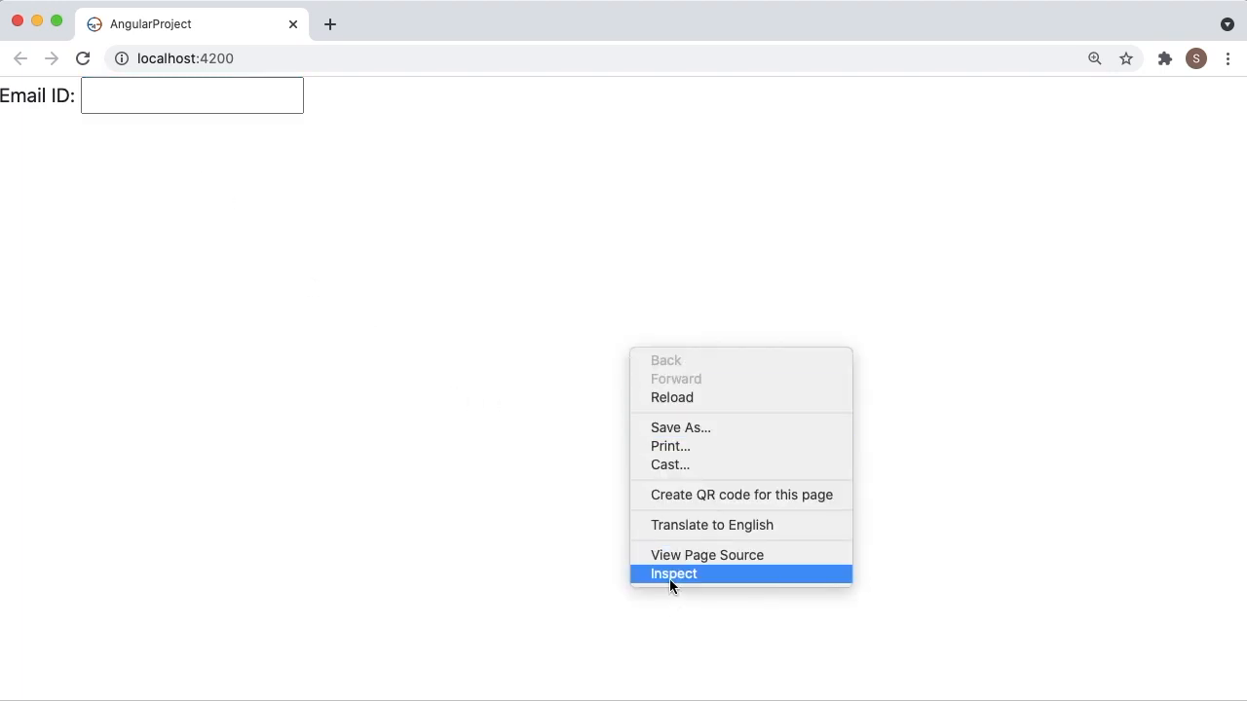
pyautogui.click(674, 573)
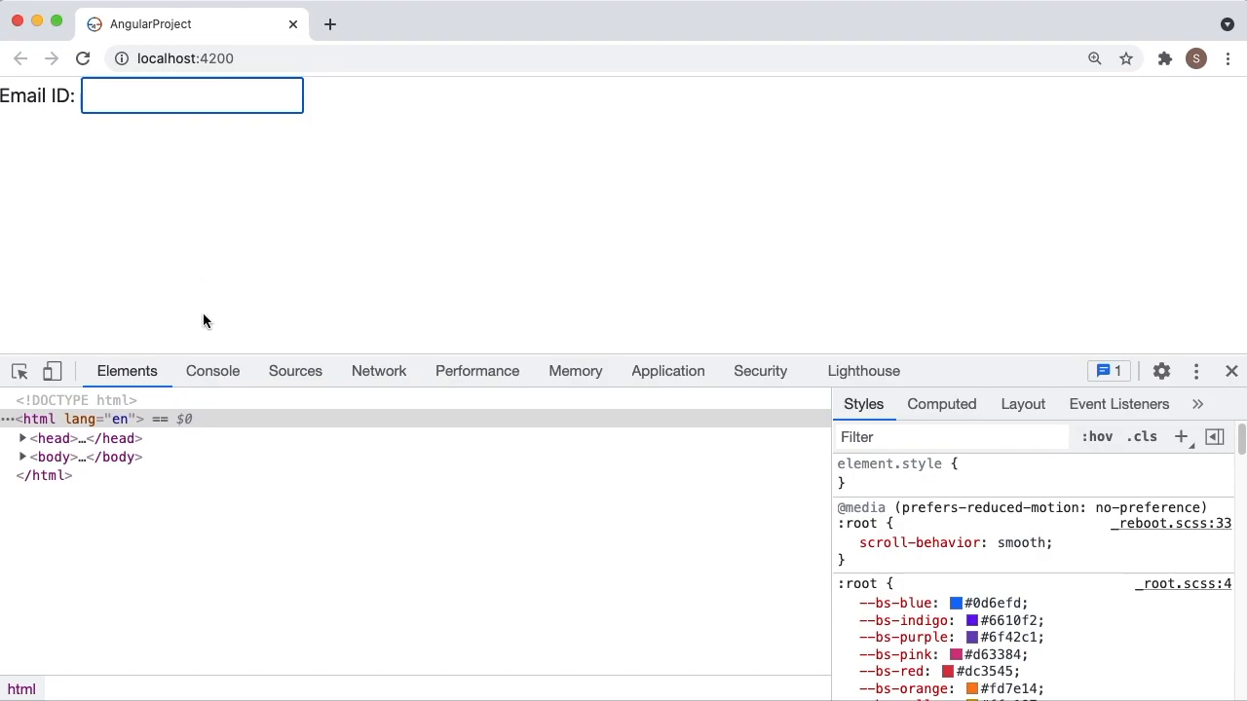
pyautogui.click(213, 371)
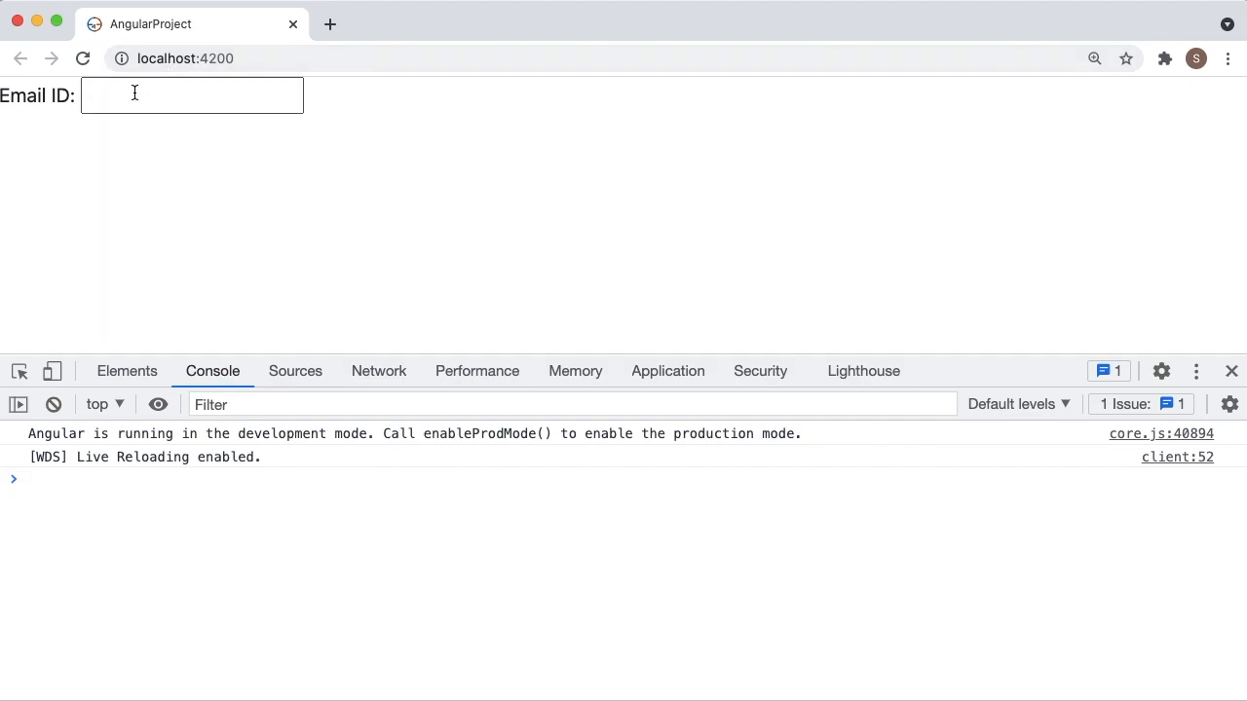
pyautogui.click(192, 95)
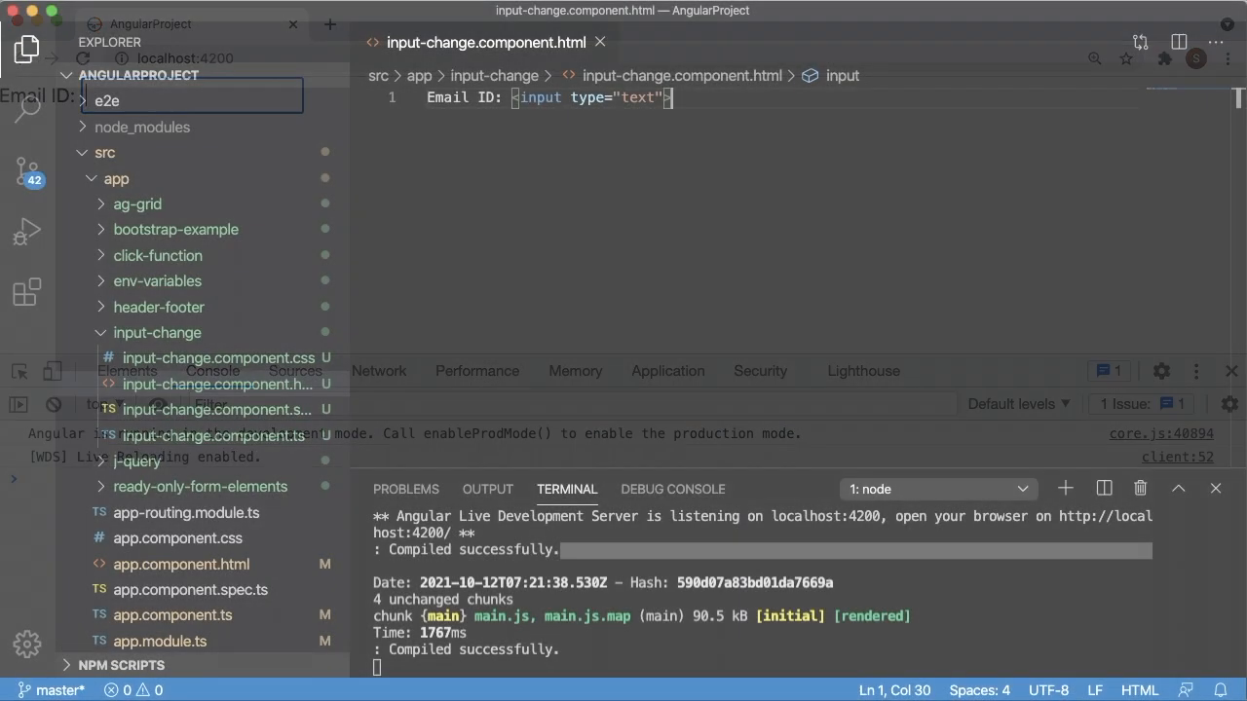
# Step: Declare `value : any;` in the class in input-change.component.ts
pyautogui.click(214, 435)
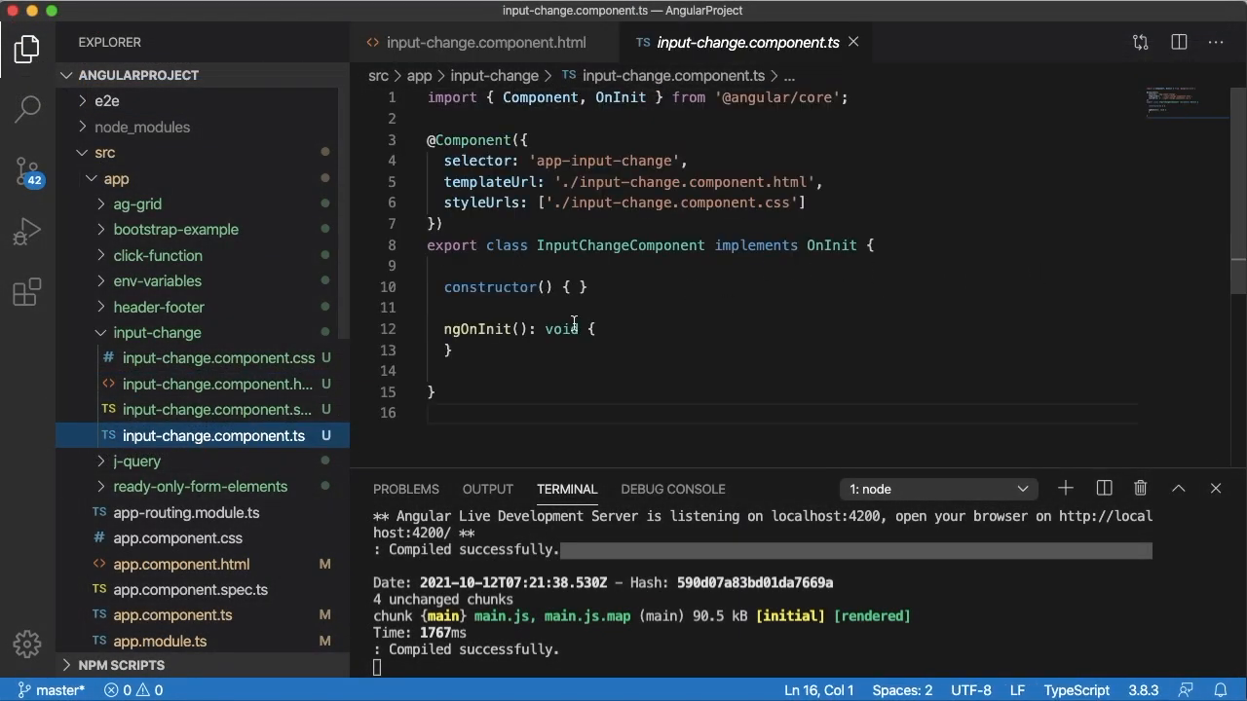
pyautogui.write('v')
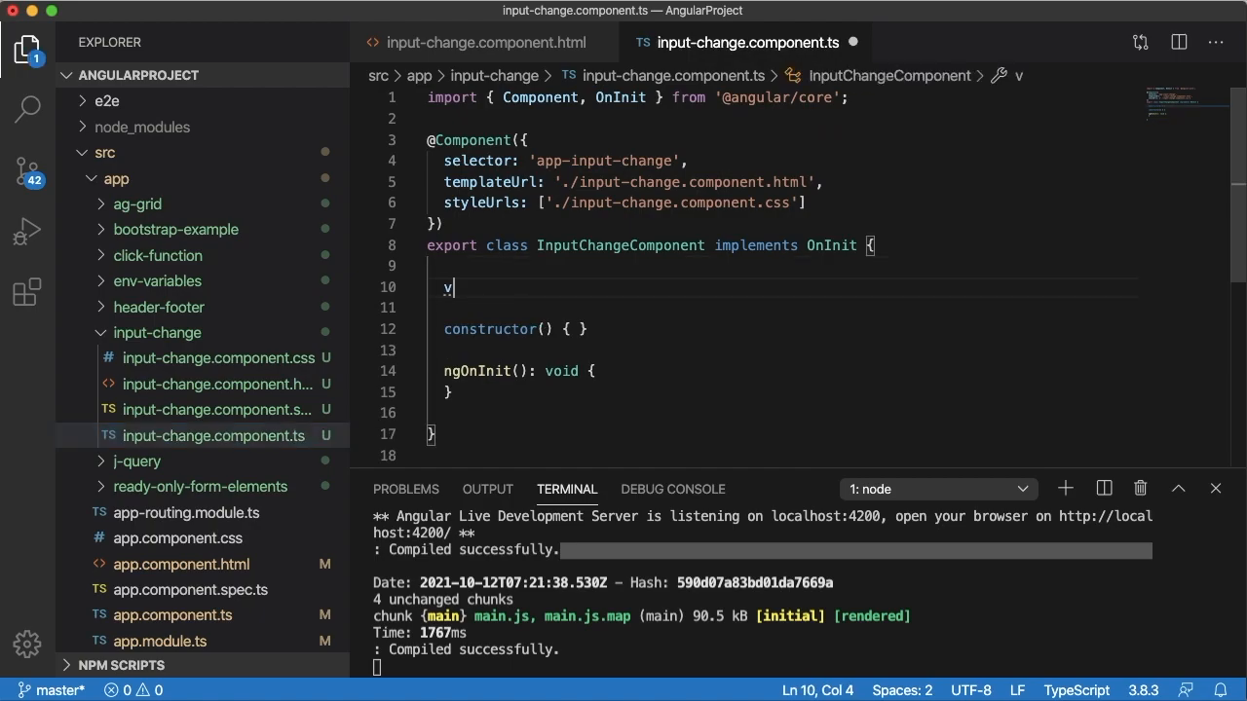
pyautogui.write('alue :')
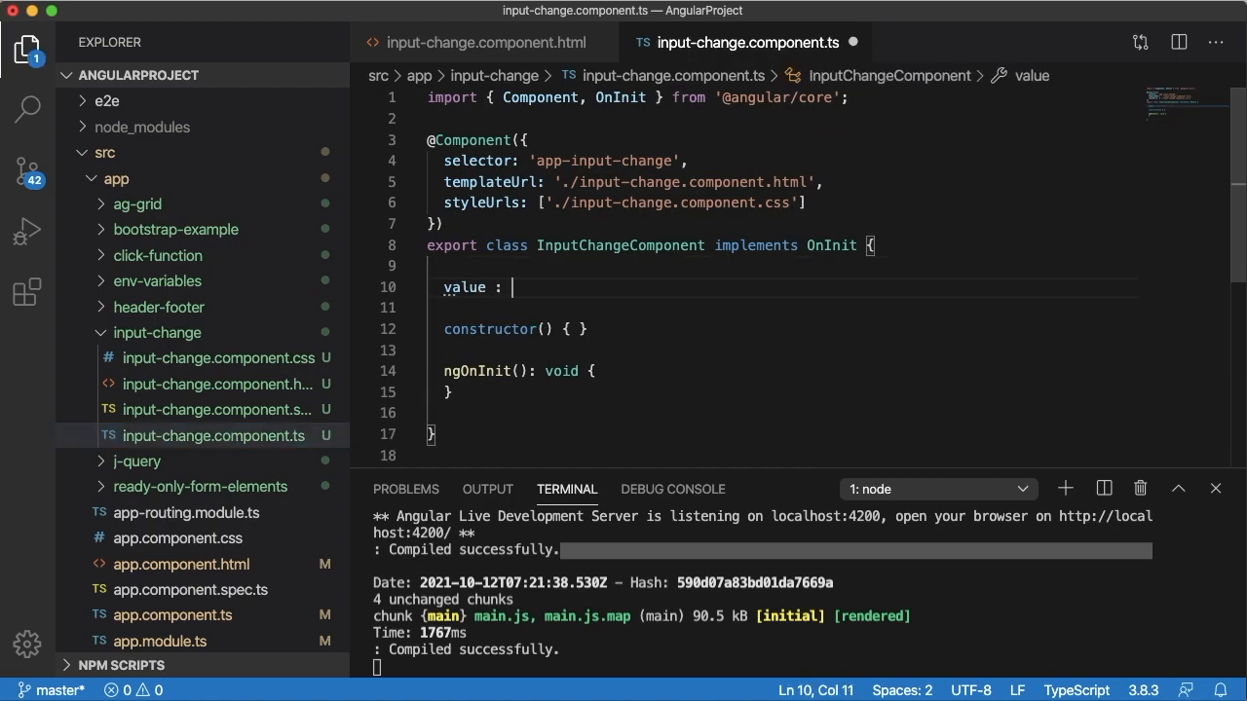
pyautogui.write('any;')
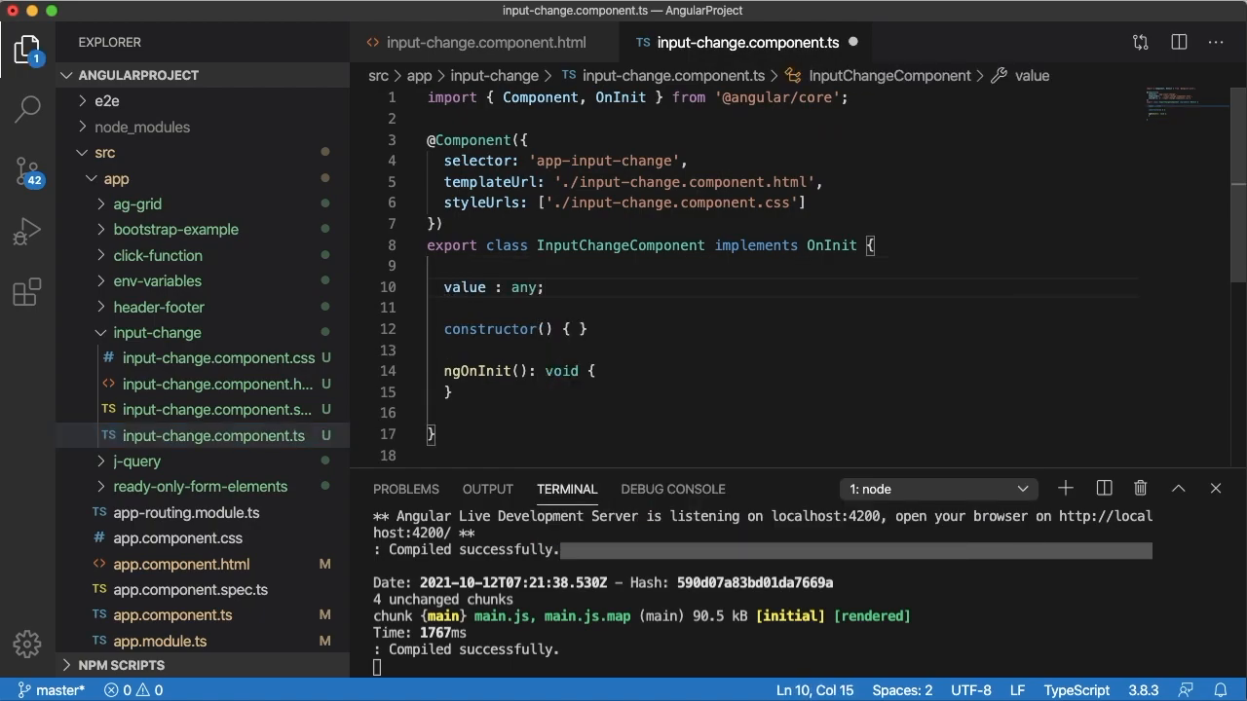
pyautogui.moveTo(465, 286)
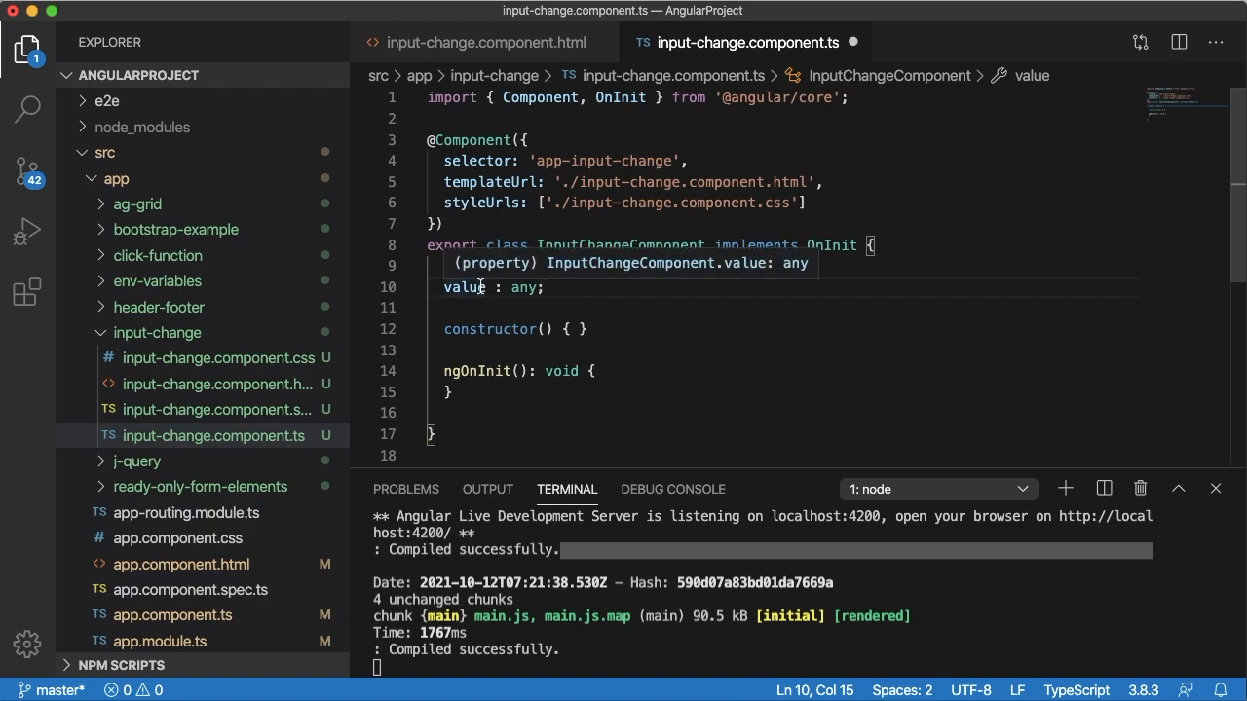
pyautogui.doubleClick(464, 287)
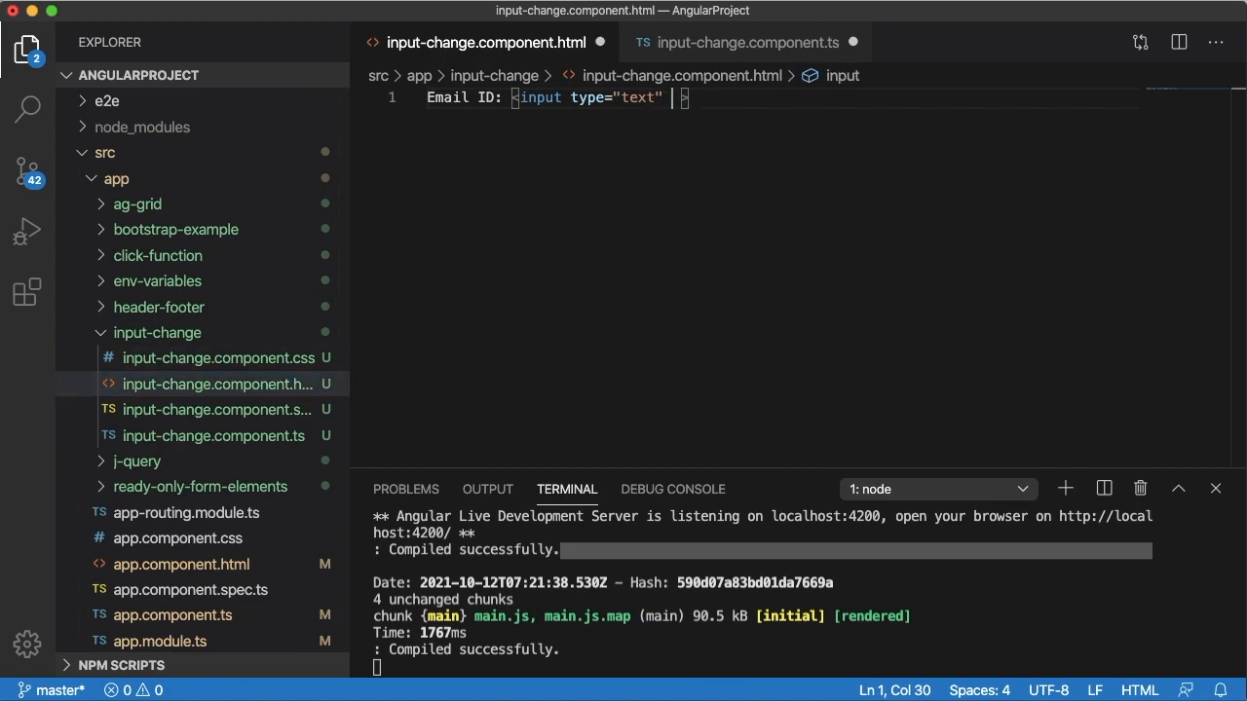
# Step: Add [(ngModel)]="value" inside the Email ID input tag
pyautogui.write('[]')
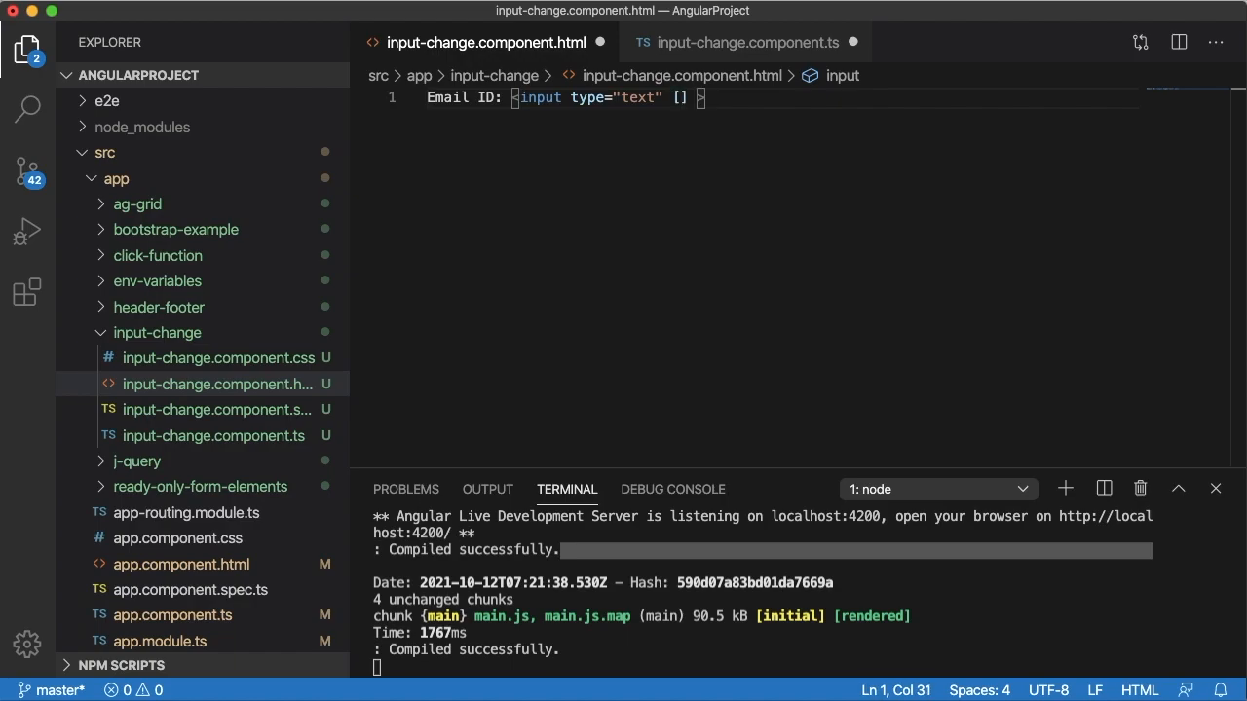
pyautogui.write('()')
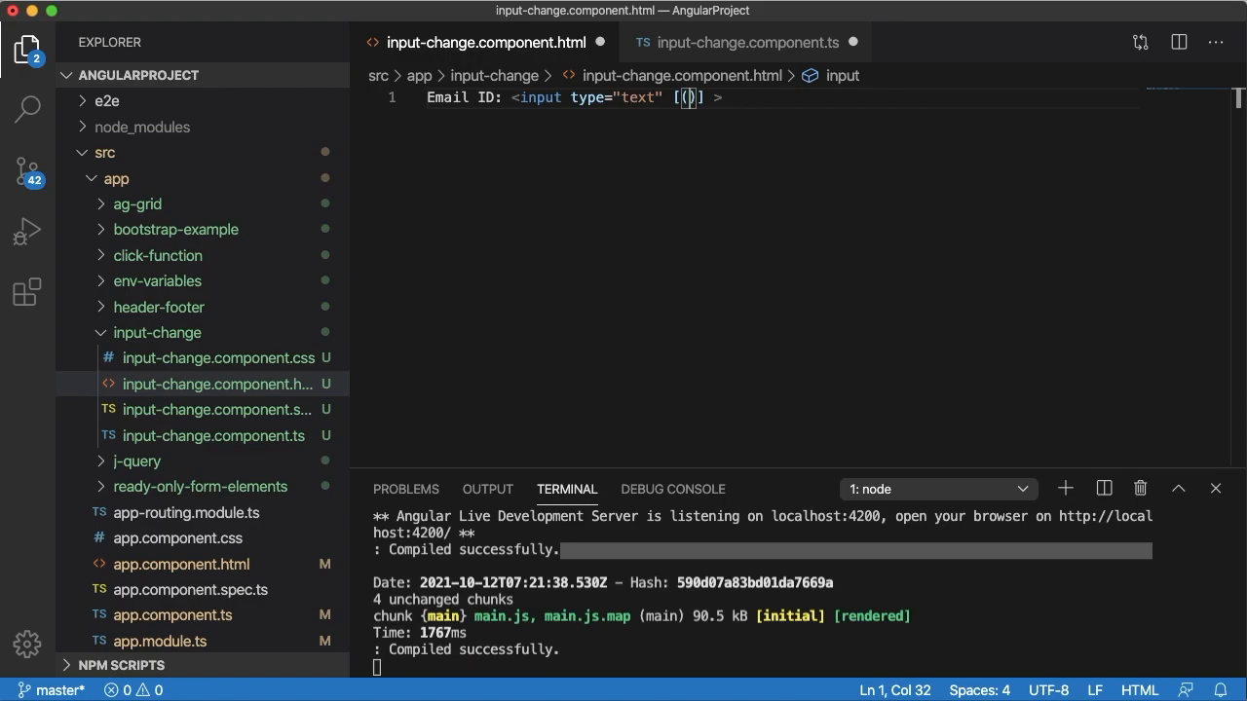
pyautogui.write('ngModel')
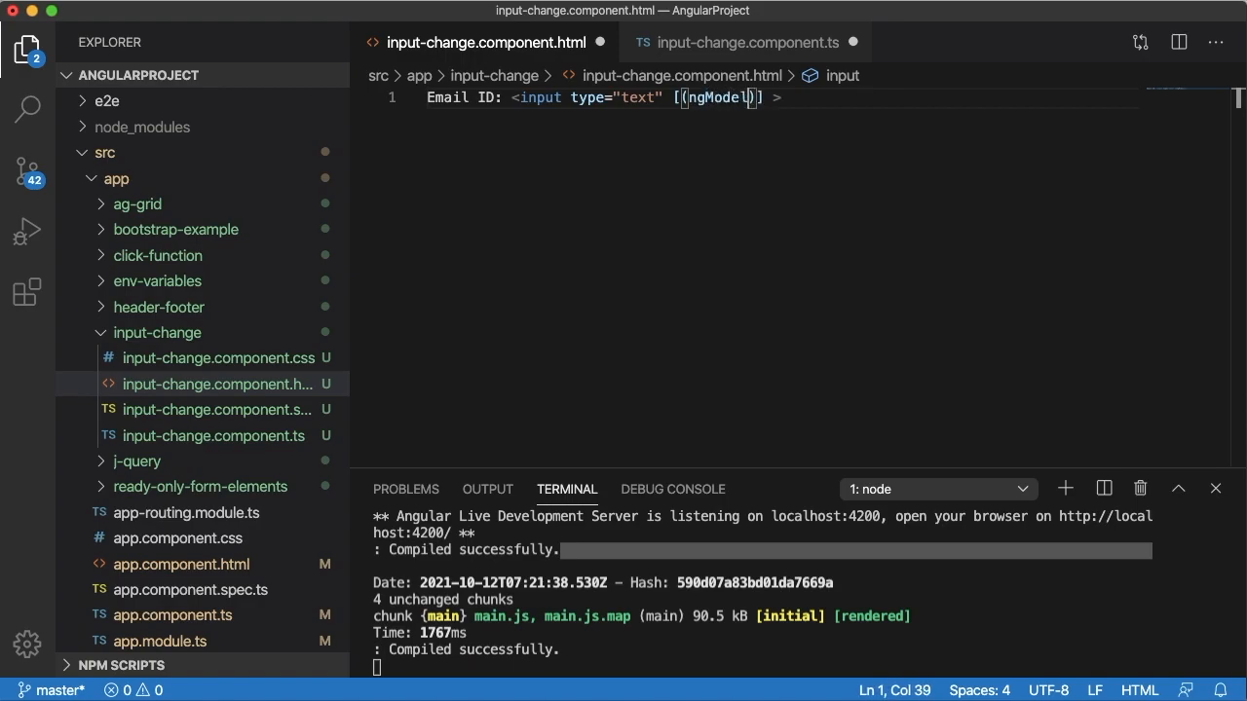
pyautogui.write(')]=')
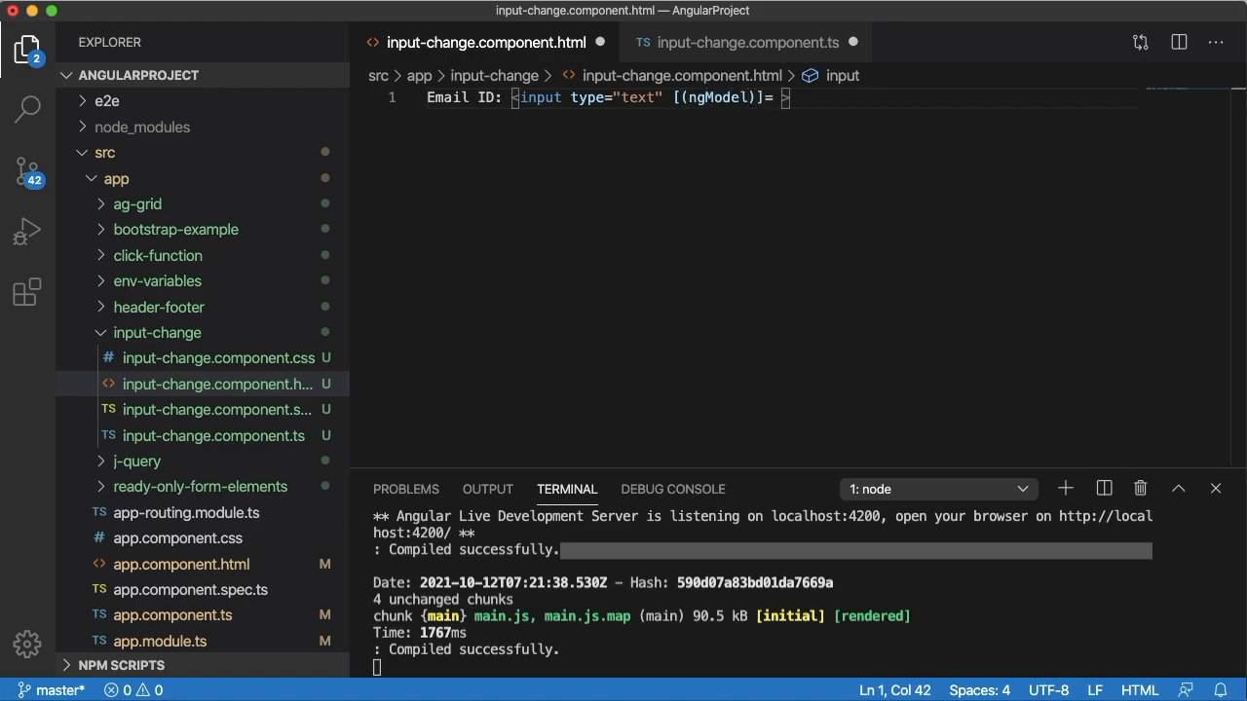
pyautogui.write('"value"')
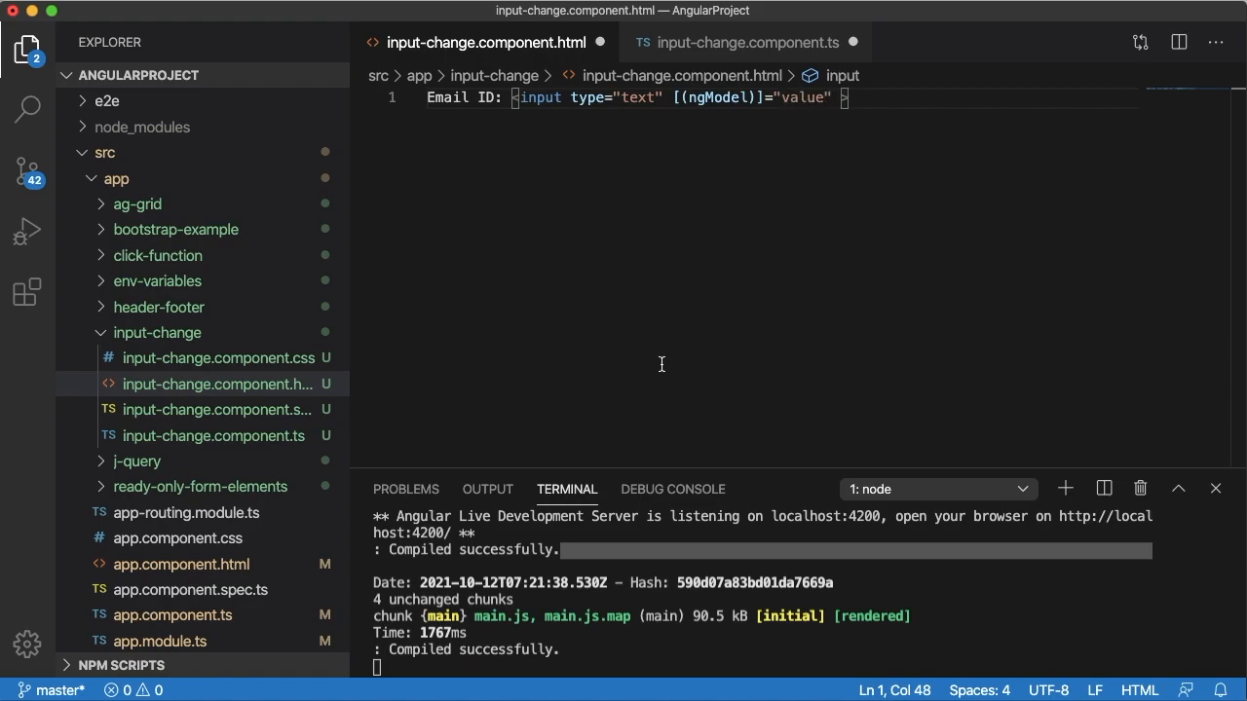
pyautogui.moveTo(697, 121)
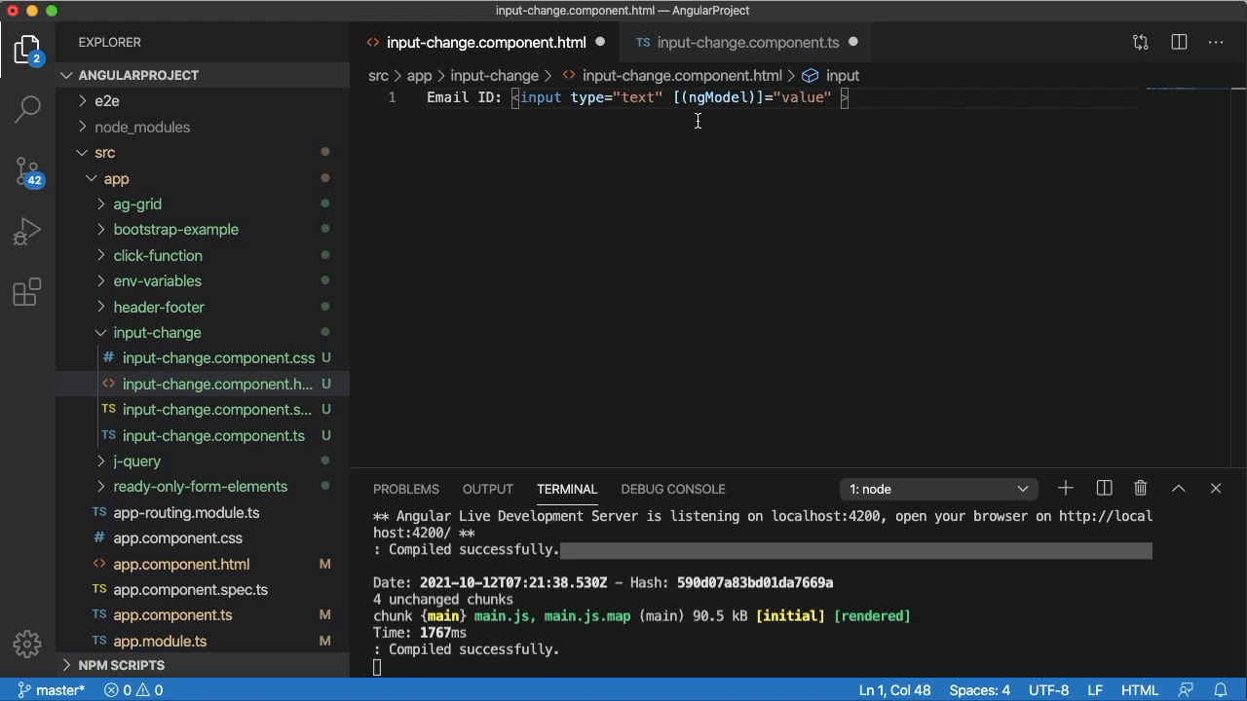
pyautogui.doubleClick(539, 98)
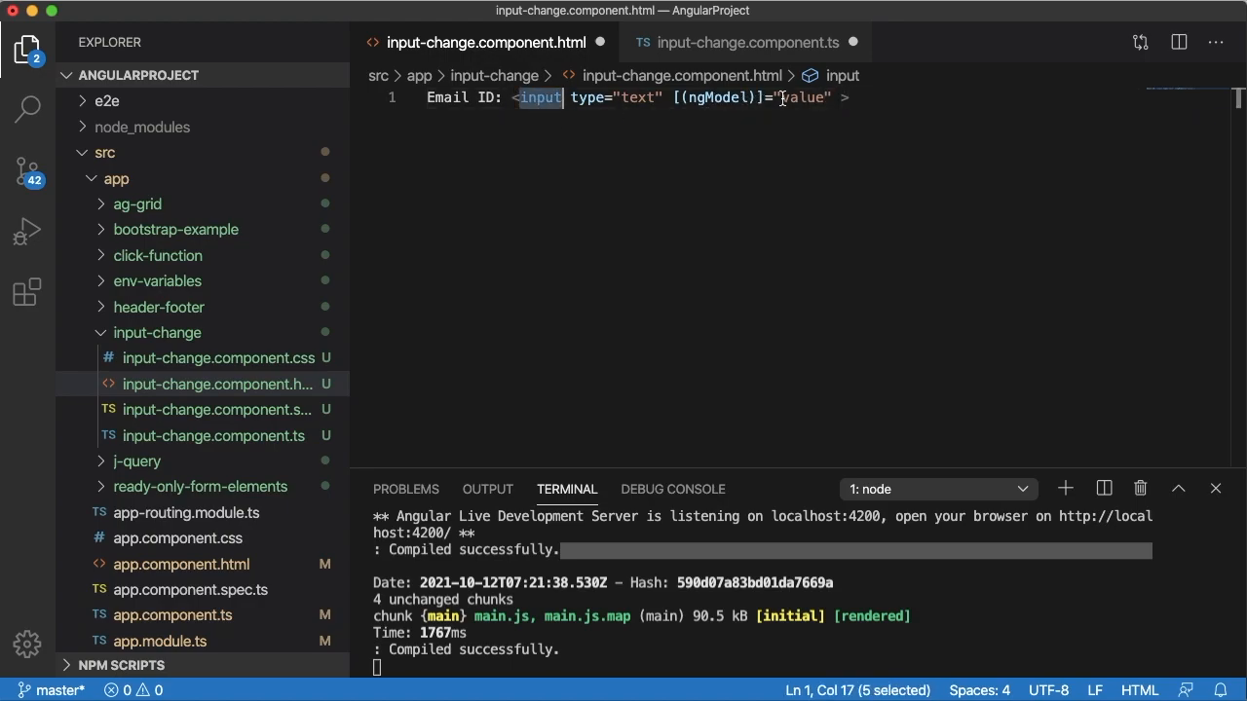
pyautogui.doubleClick(803, 97)
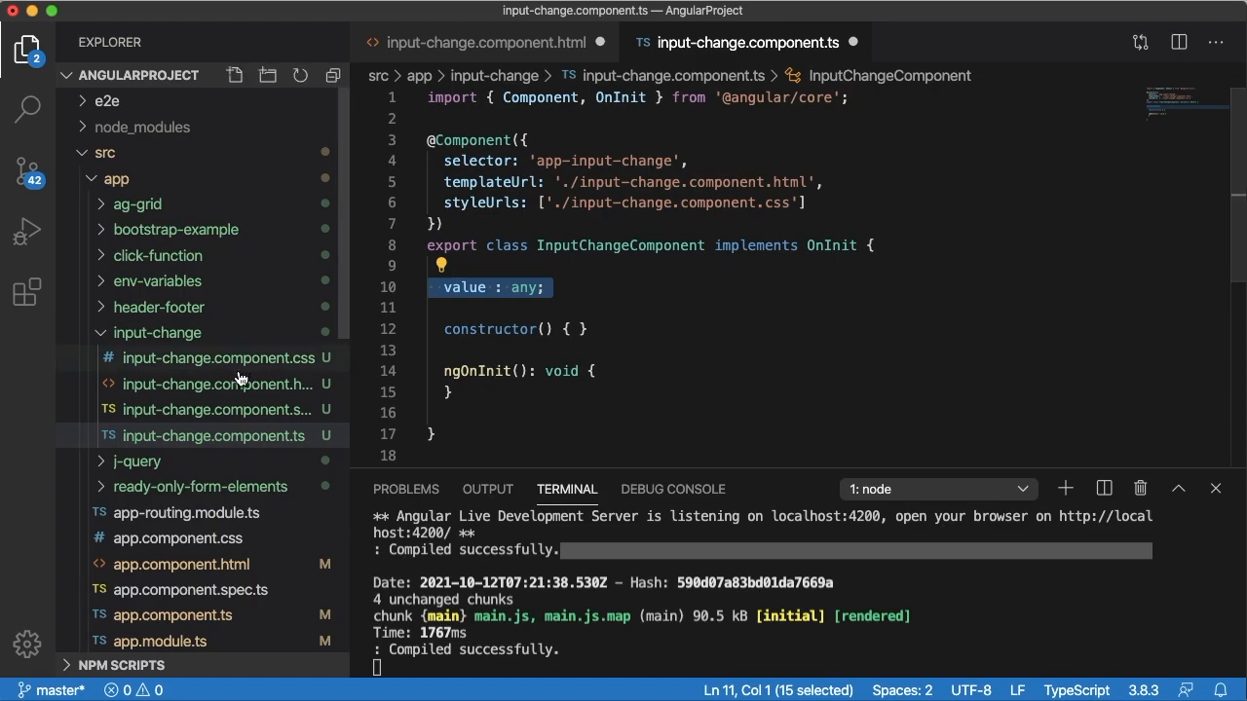
# Step: Enter getMailIDentered as the input's (change) handler in input-change.component.html
pyautogui.click(486, 42)
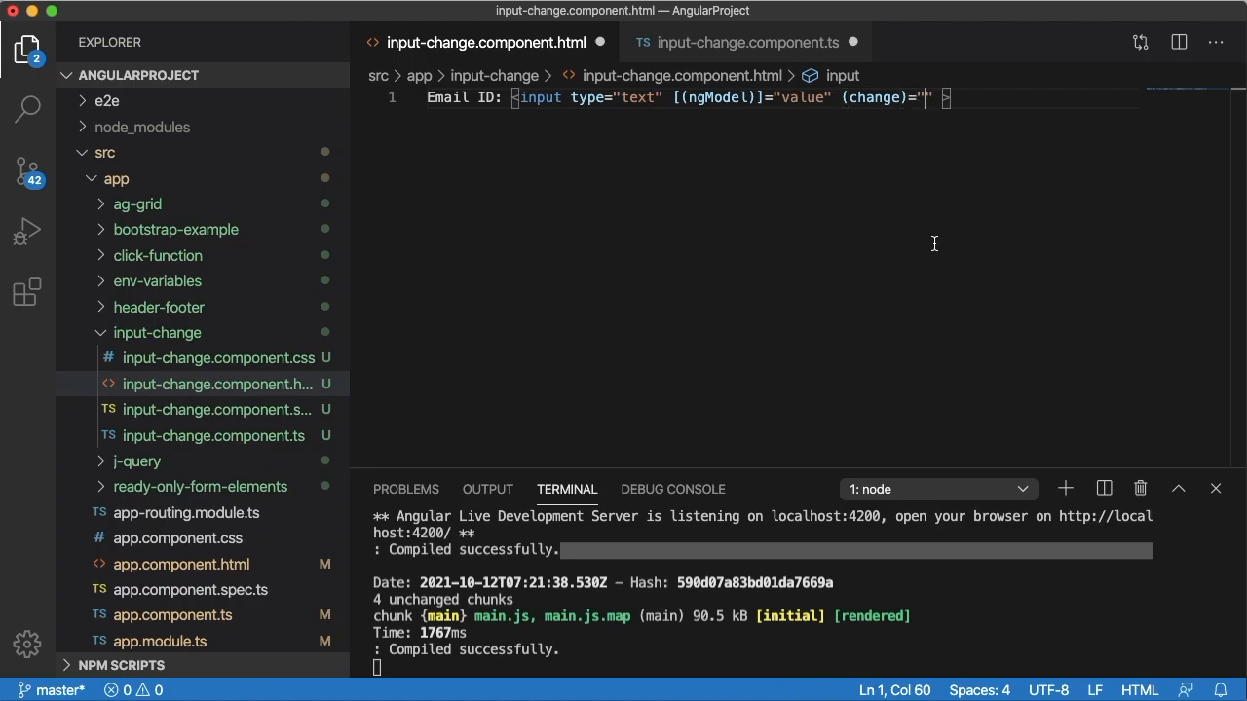
pyautogui.moveTo(942, 168)
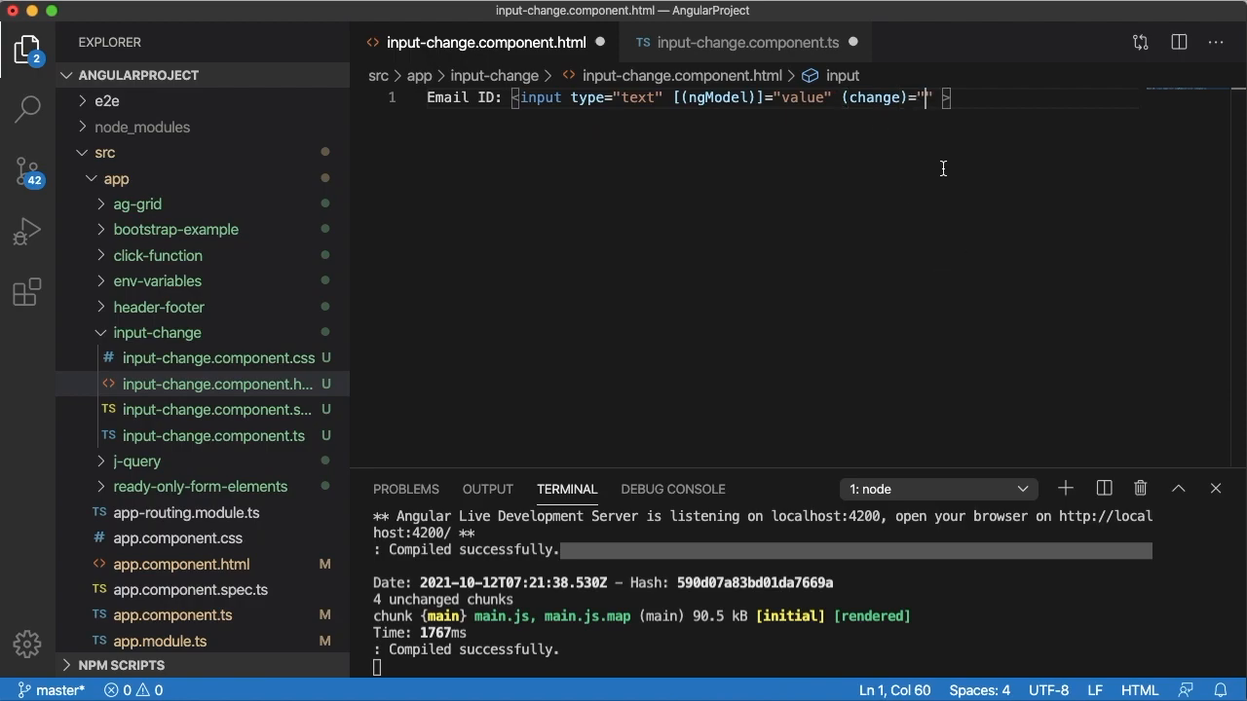
pyautogui.write('get')
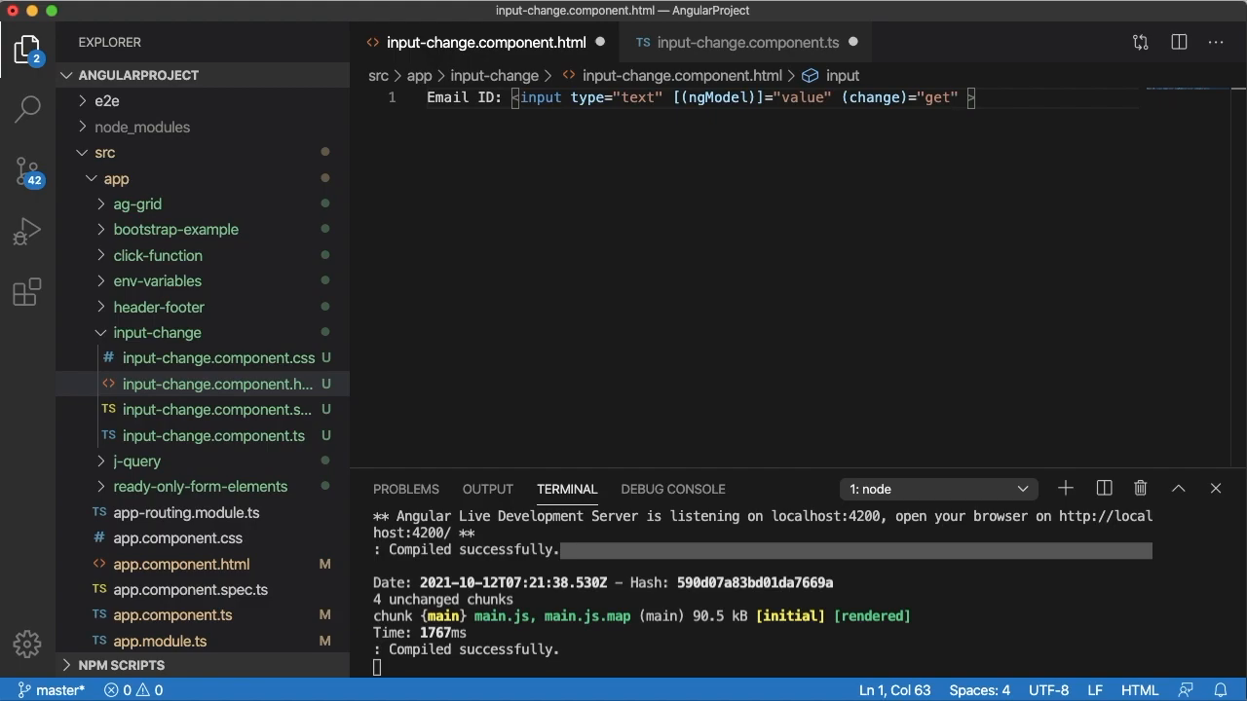
pyautogui.write('Mail')
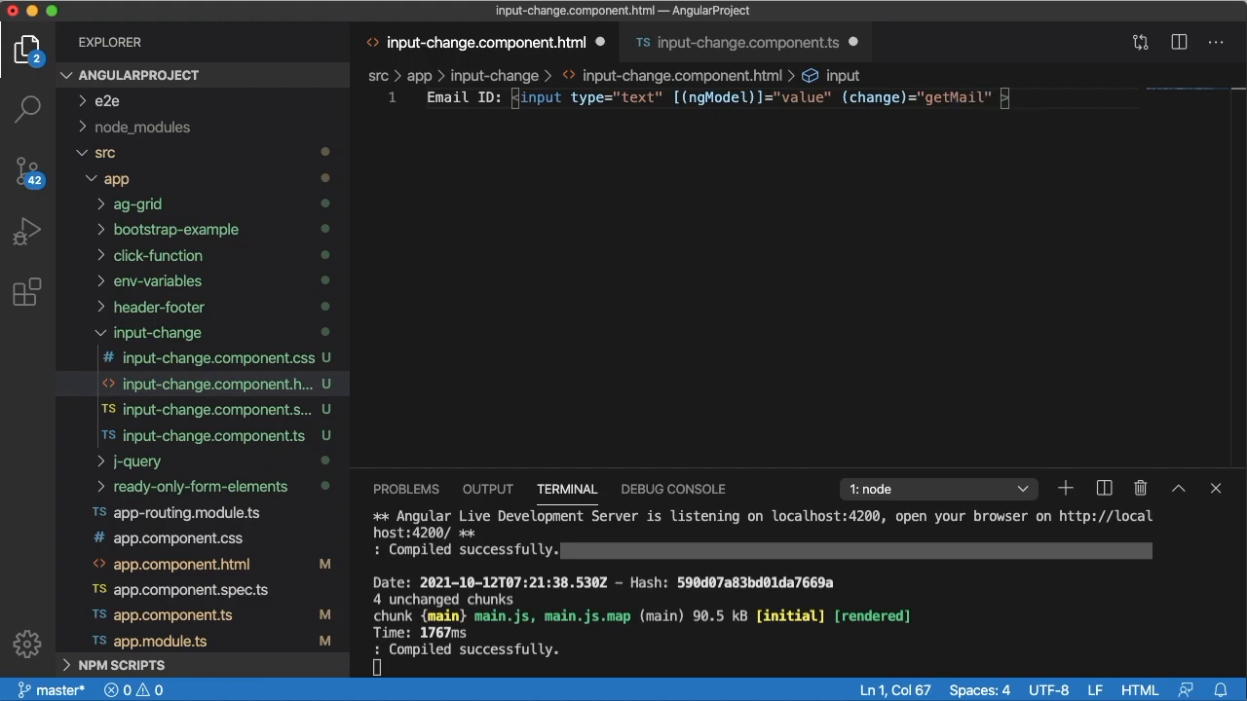
pyautogui.write('ID')
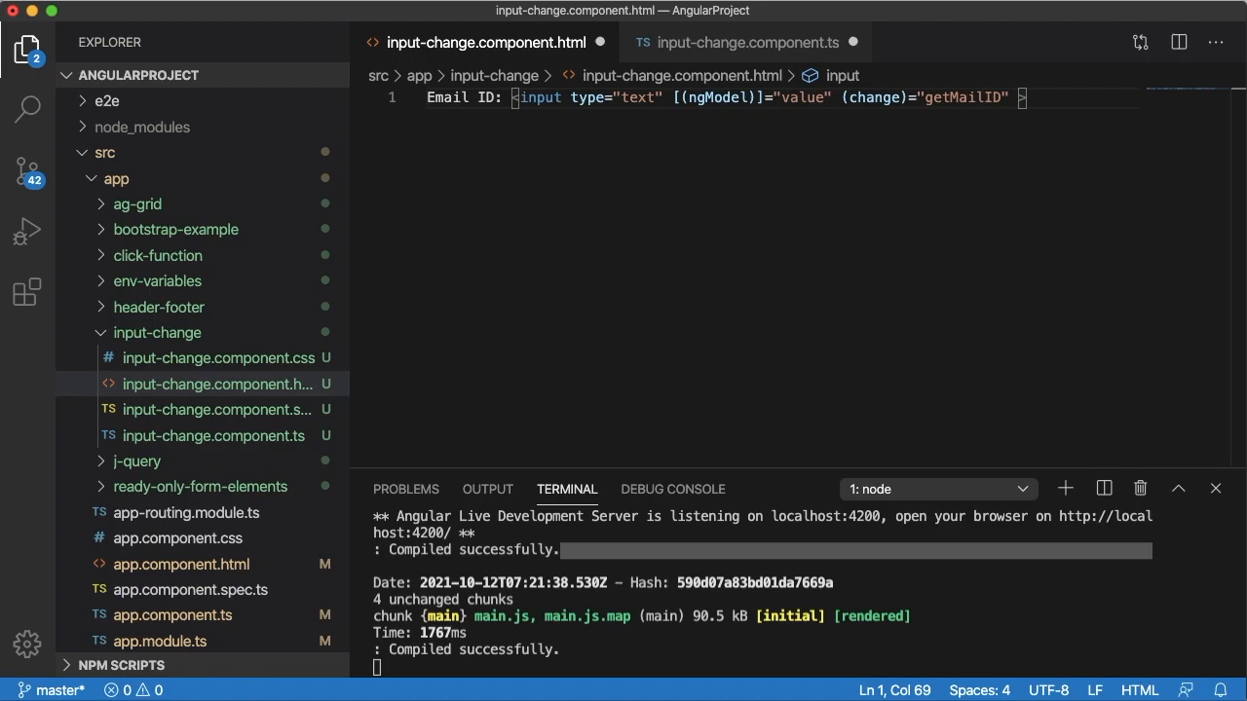
pyautogui.write('enter')
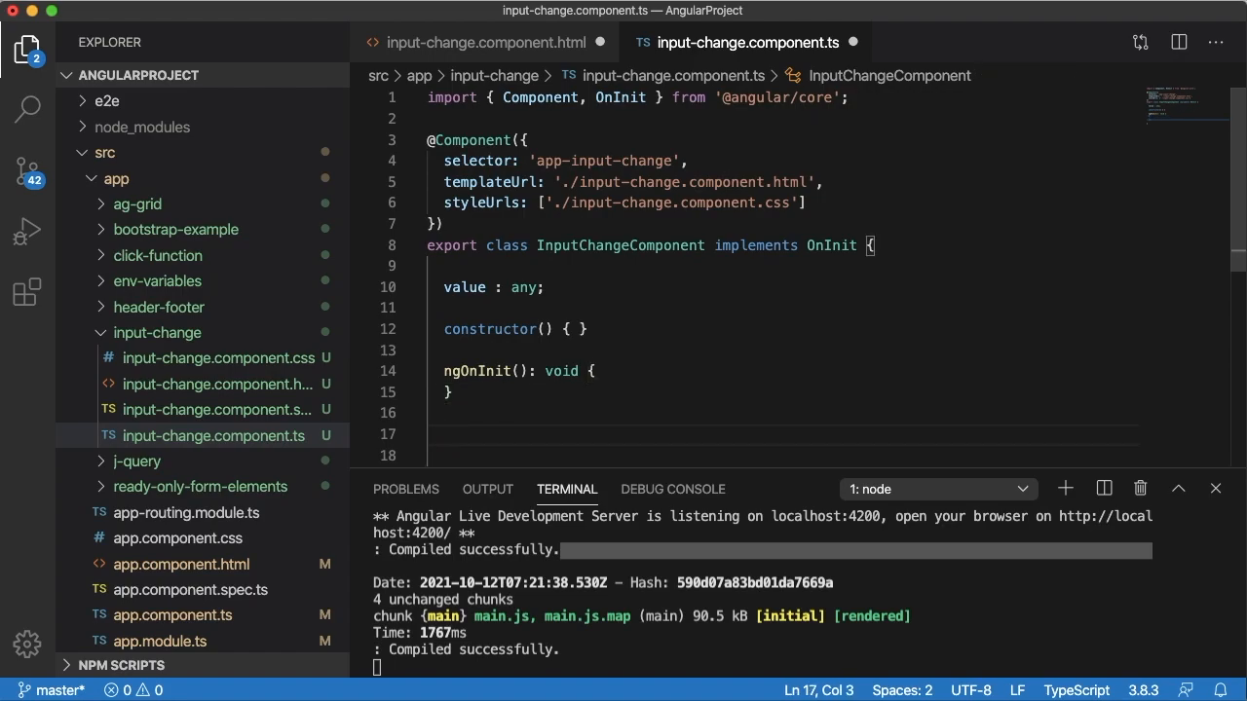
# Step: Write a getMailIDentered() method with a console.log 'Email ID entered' message
pyautogui.write('getMailIDentered')
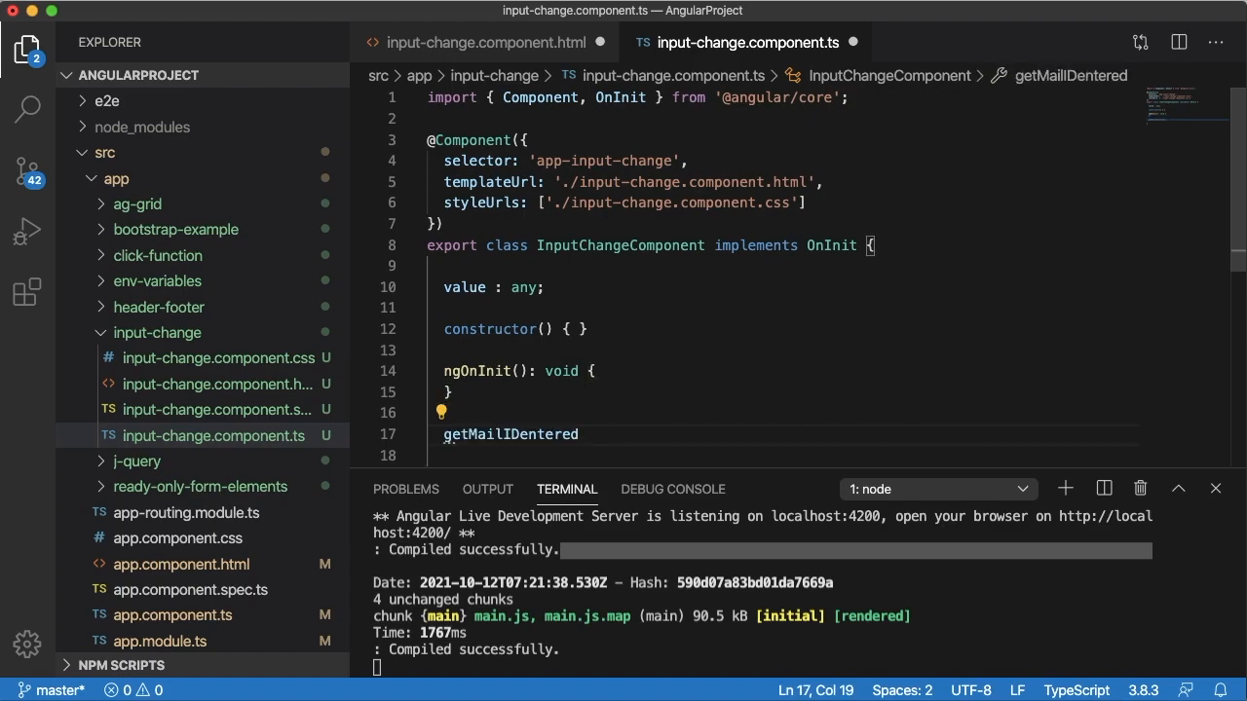
pyautogui.write('(){')
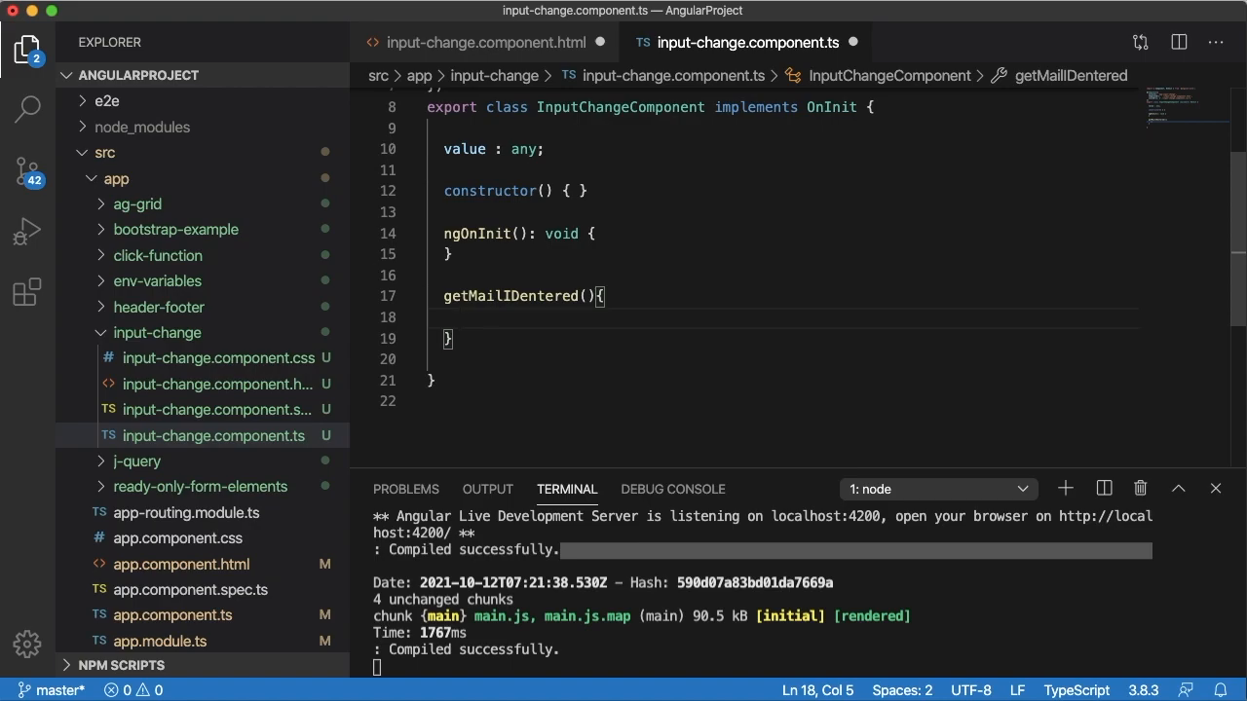
pyautogui.write('console')
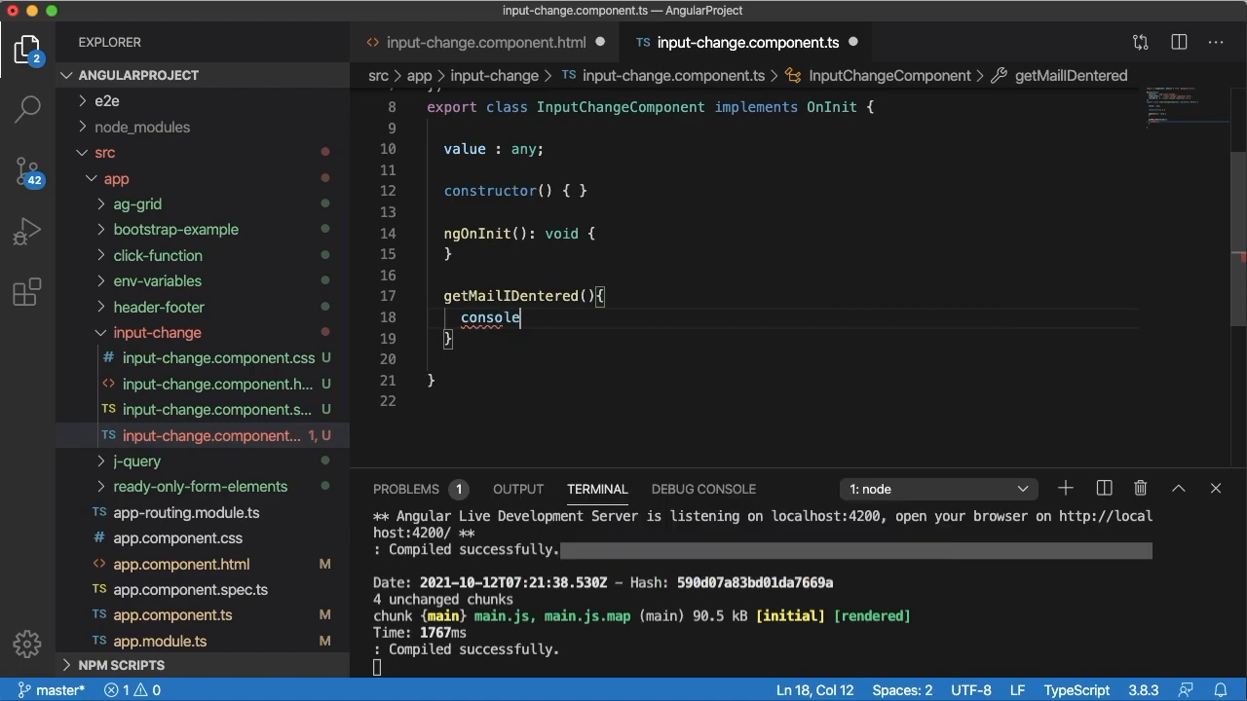
pyautogui.write('.log(')
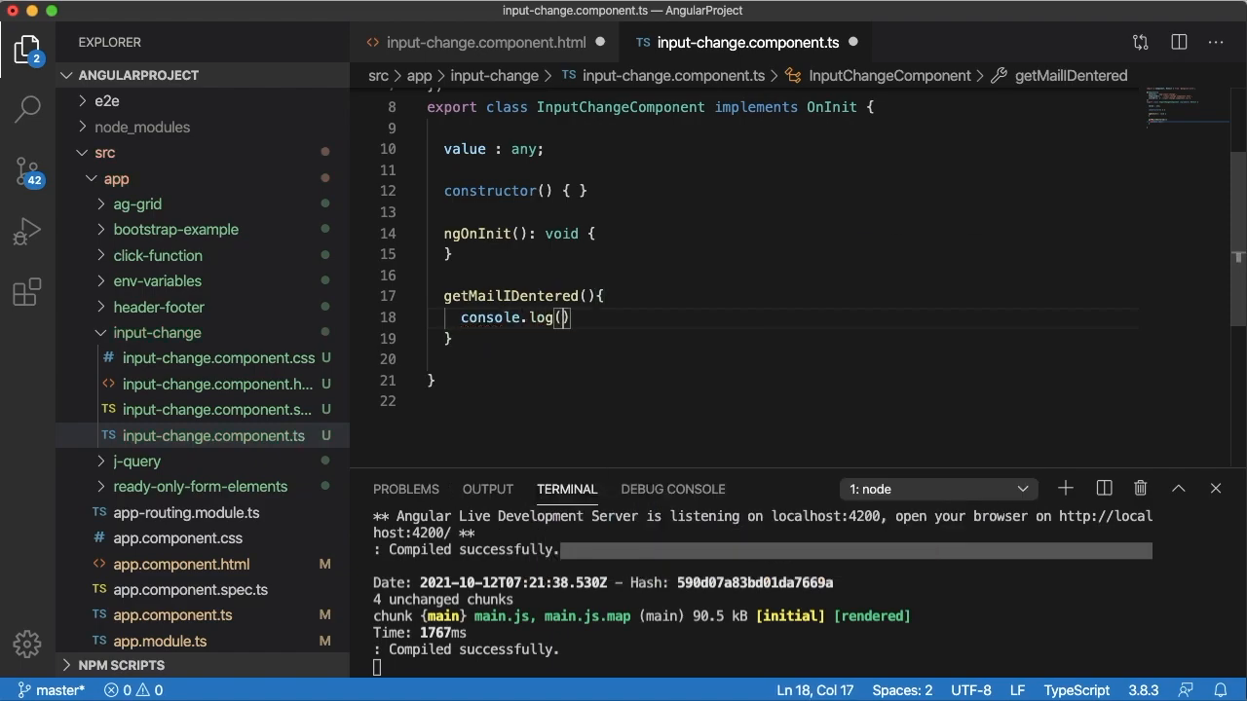
pyautogui.write(');')
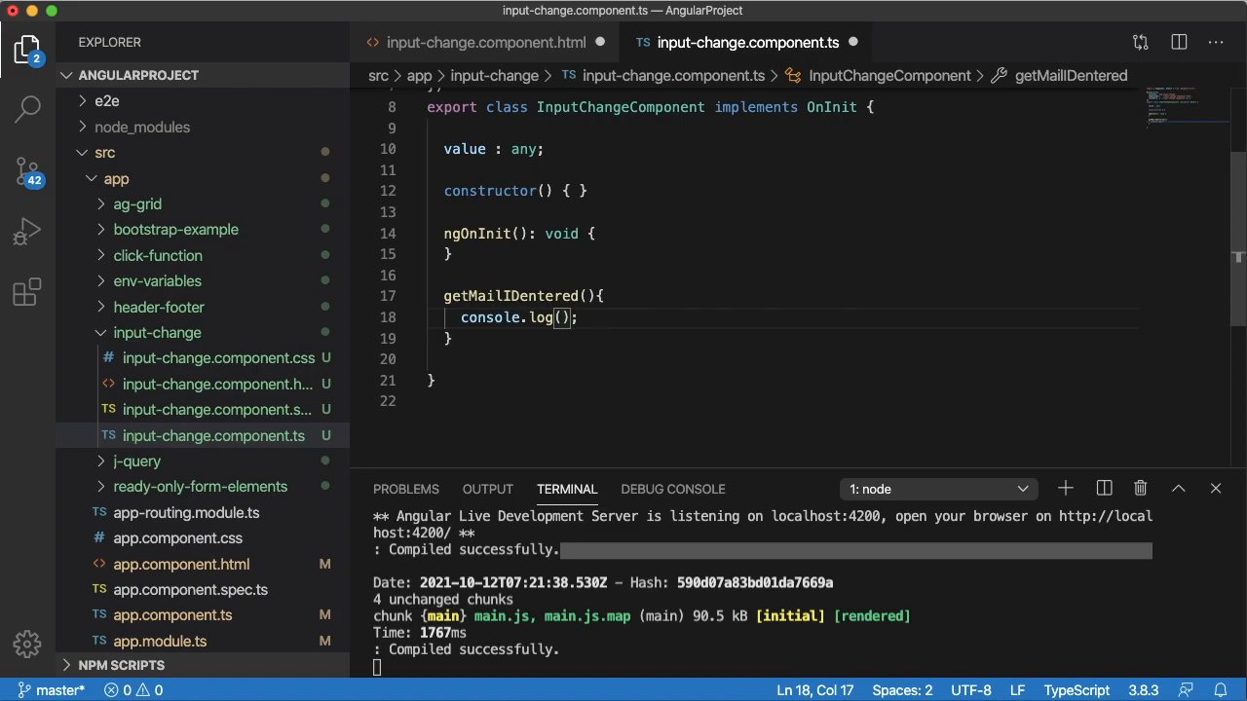
pyautogui.write('"value "')
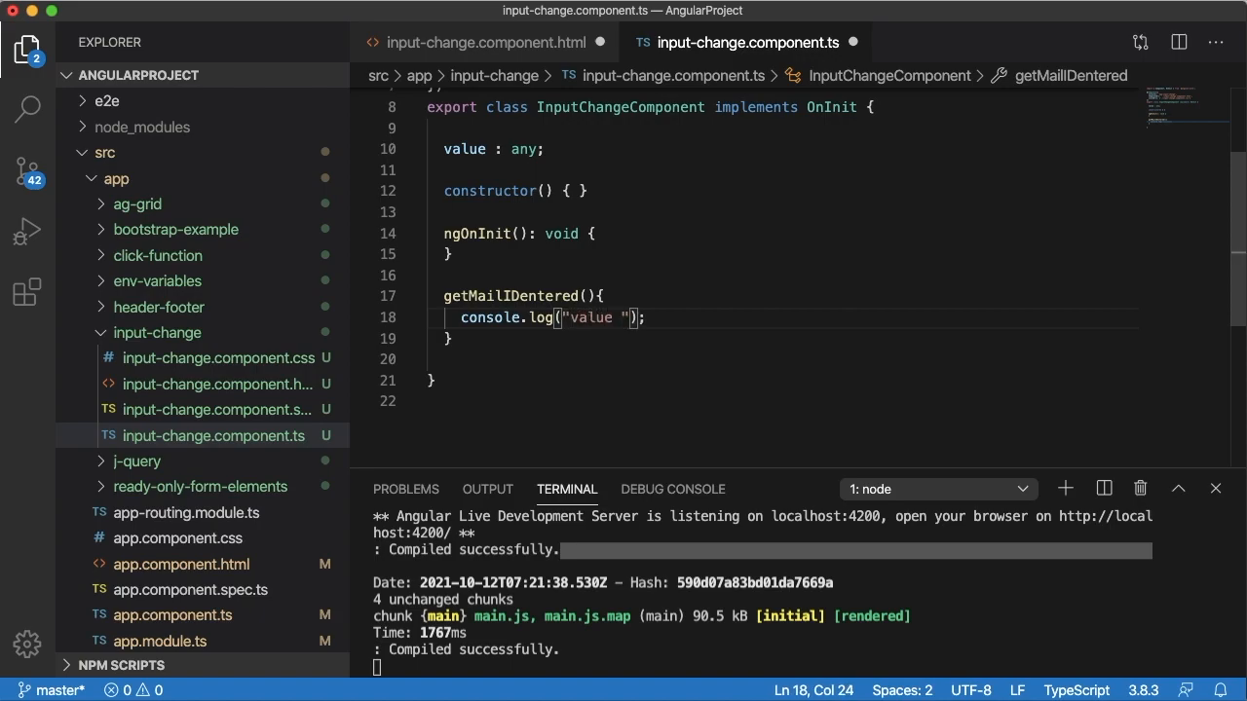
pyautogui.write('Email ID entered is --')
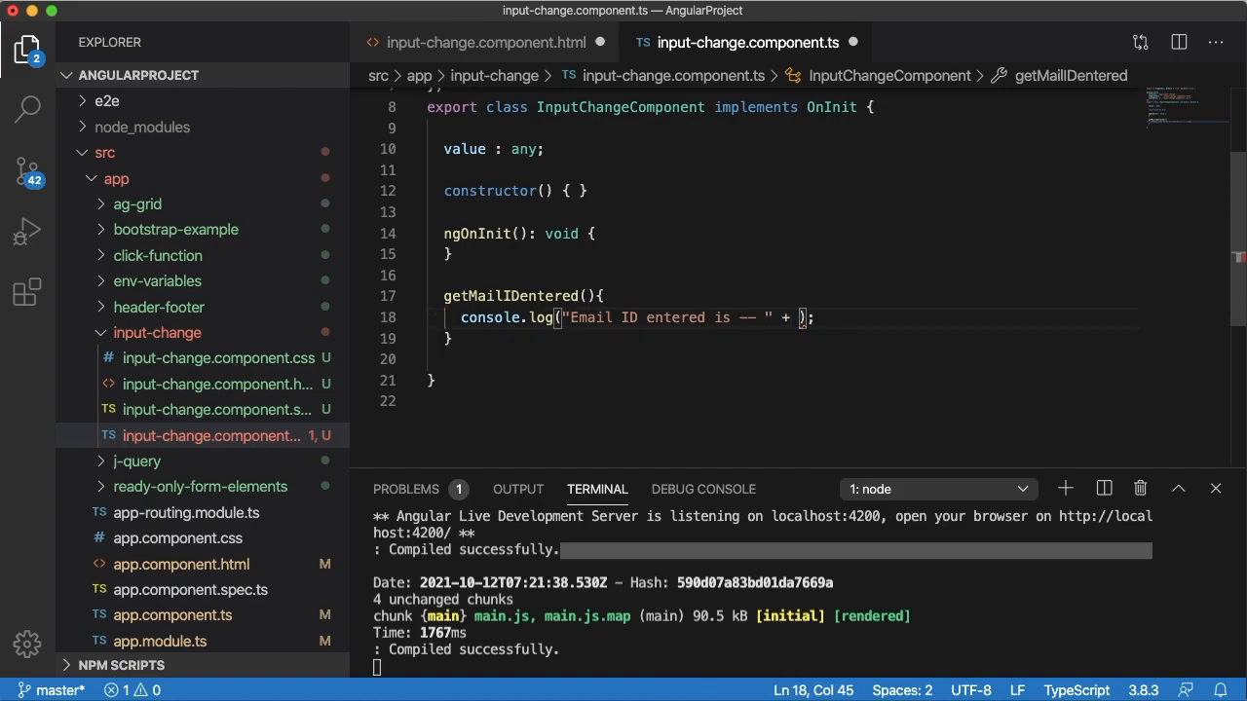
# Step: Check the bound property name in the template, then append this.value to the log
pyautogui.click(486, 42)
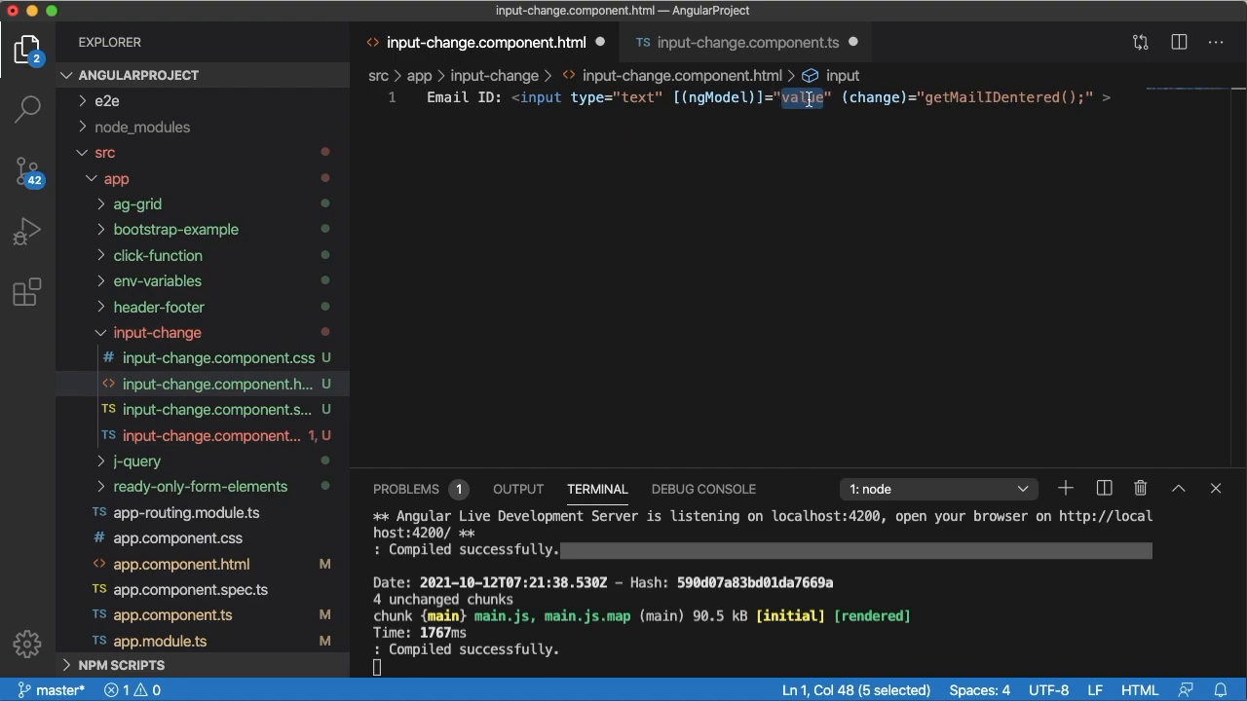
pyautogui.click(747, 42)
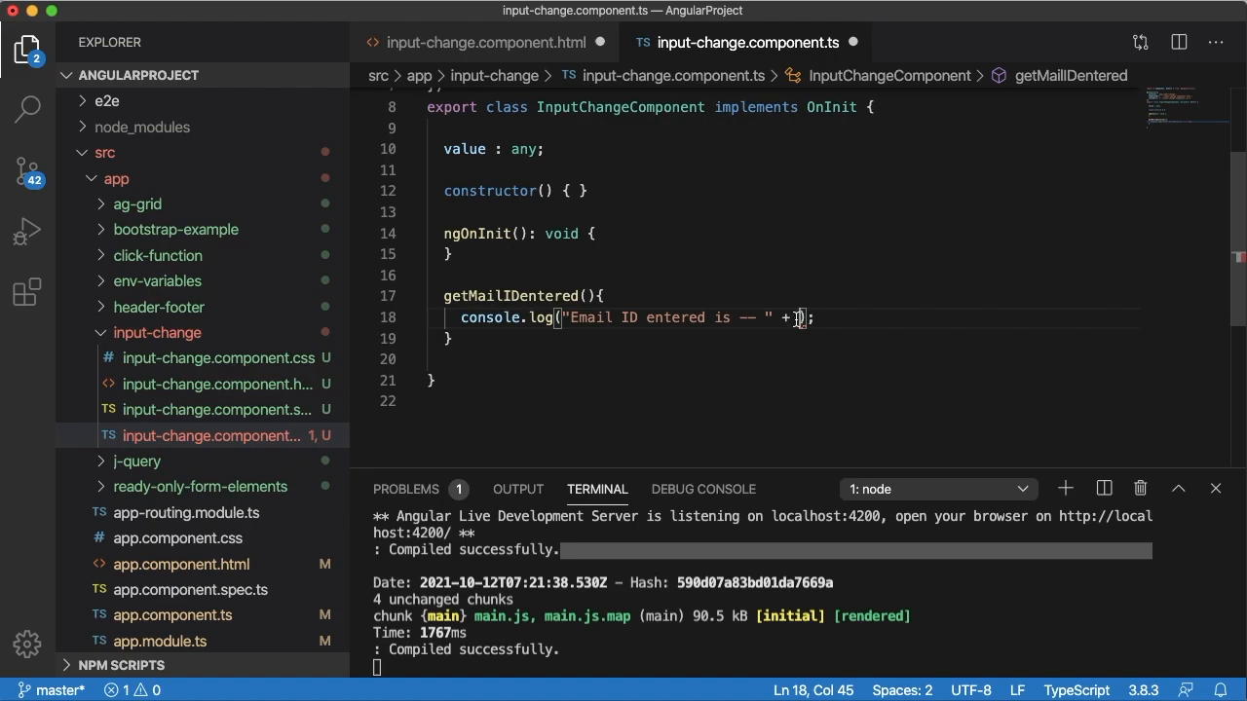
pyautogui.write('this.valu')
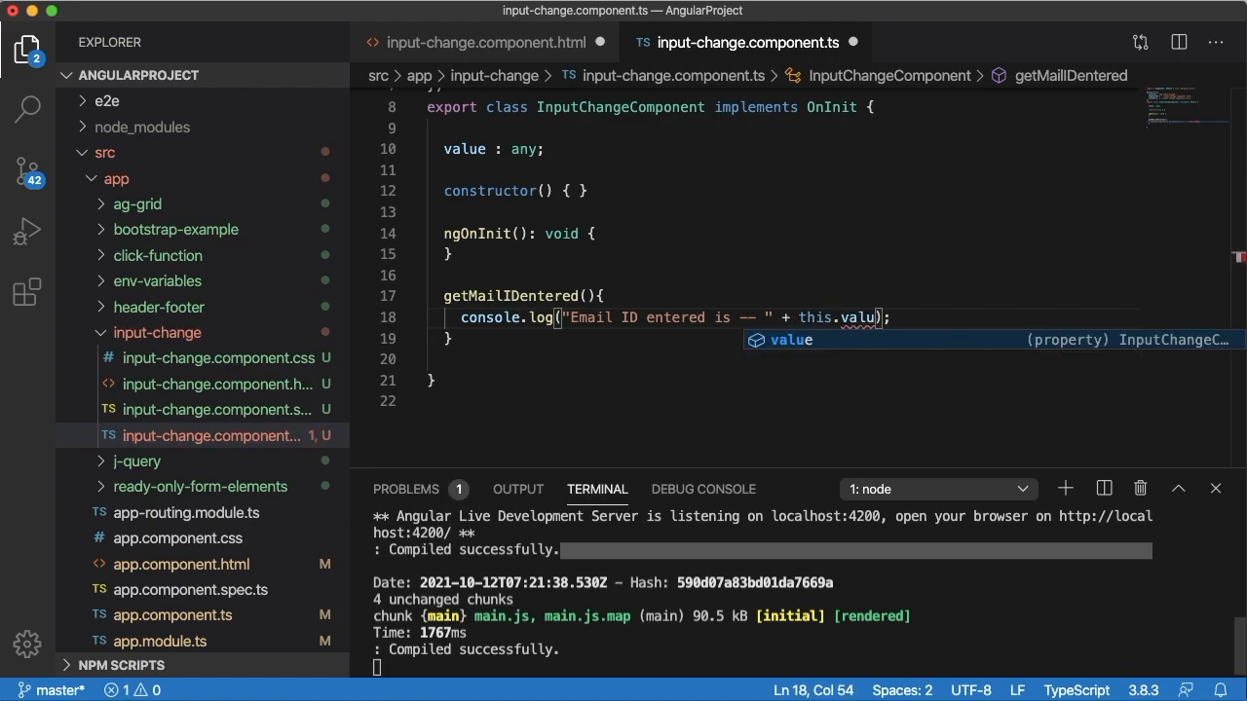
pyautogui.write('e')
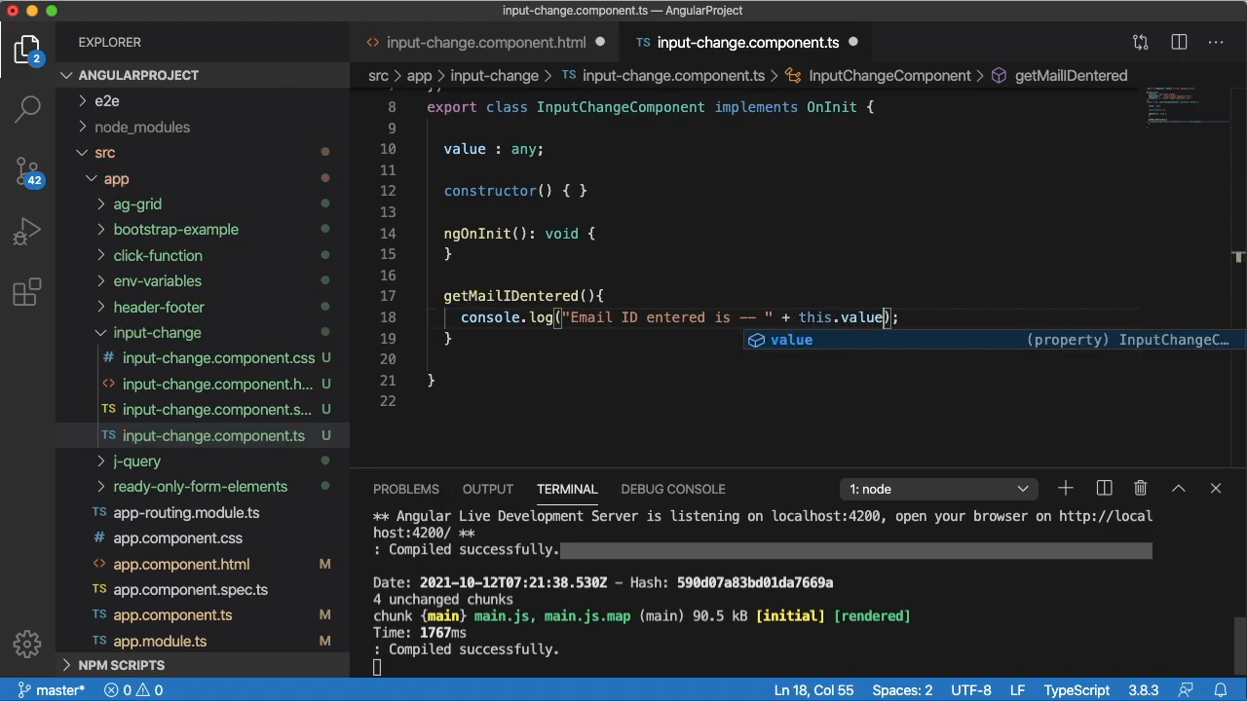
pyautogui.moveTo(667, 214)
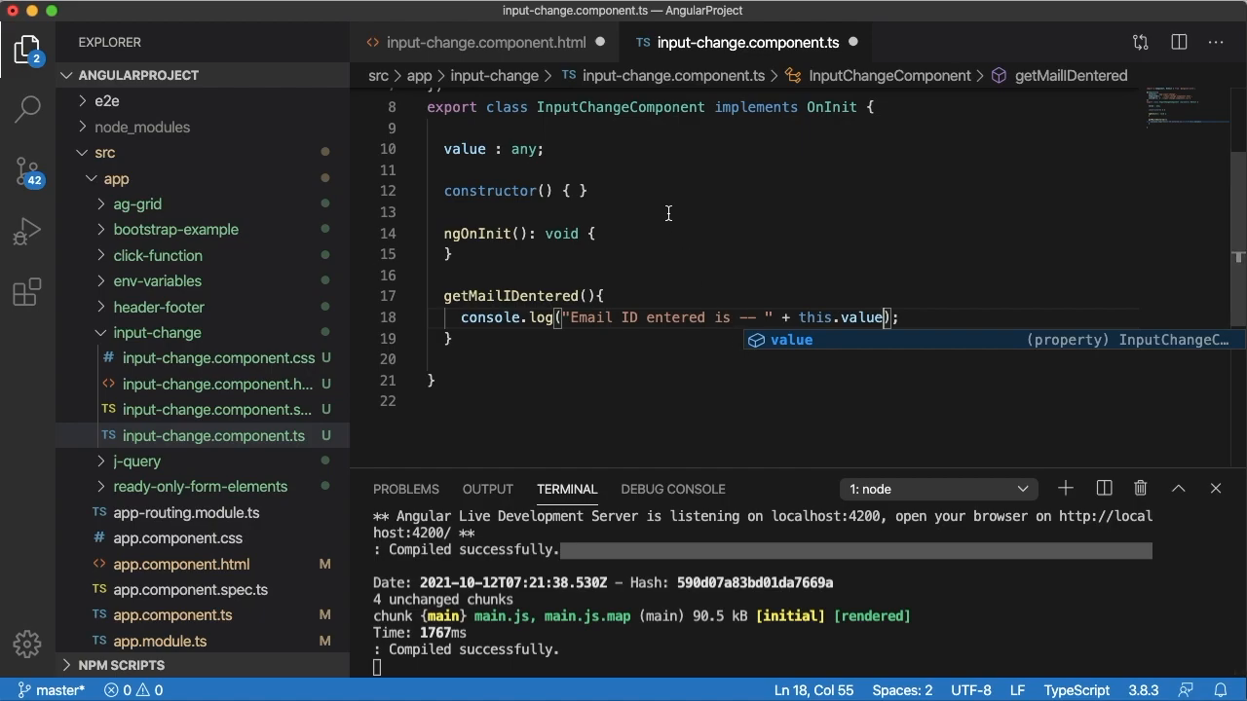
pyautogui.moveTo(644, 213)
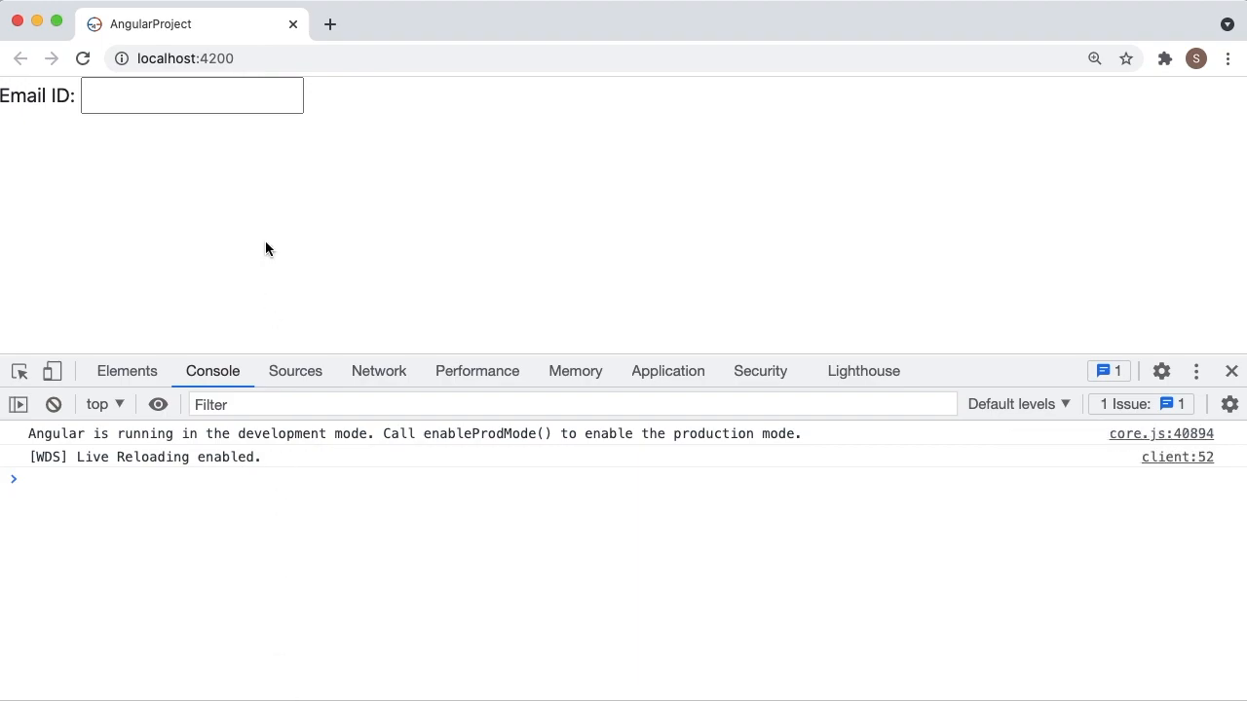
# Step: Type 'sanjay@mail@', then append 'shadasg', and click outside the field to log it
pyautogui.write('sanja')
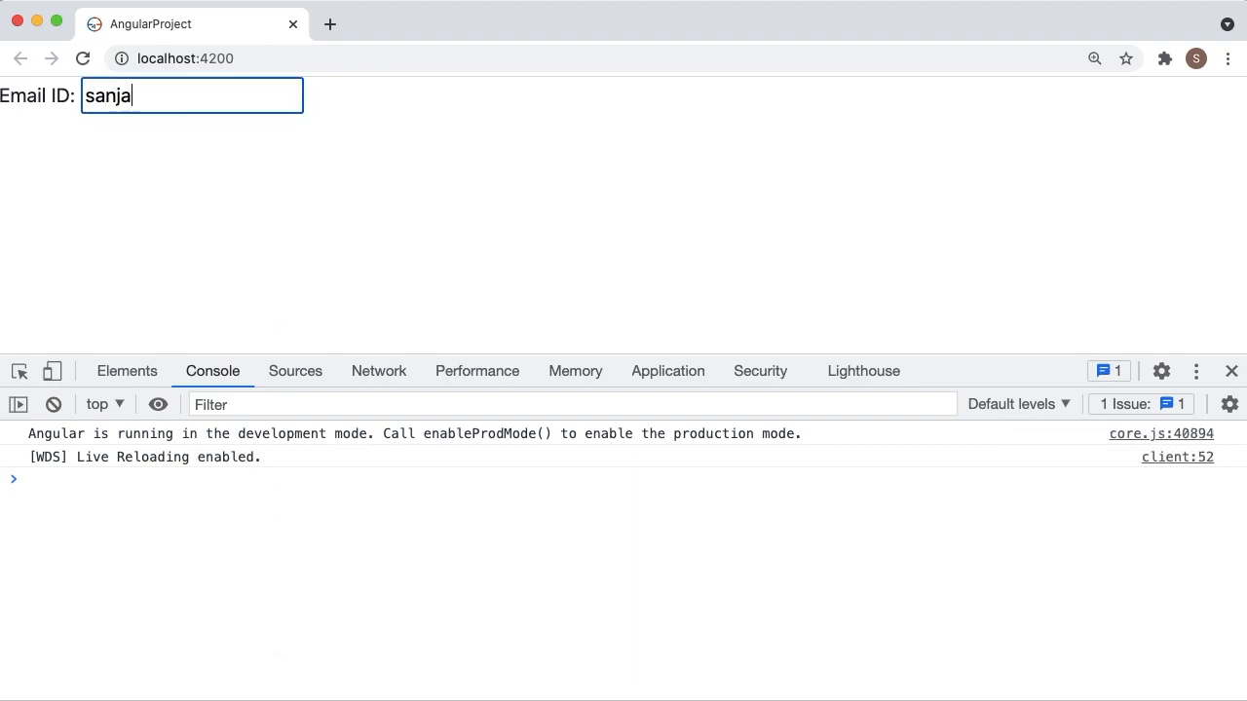
pyautogui.write('y@mail@')
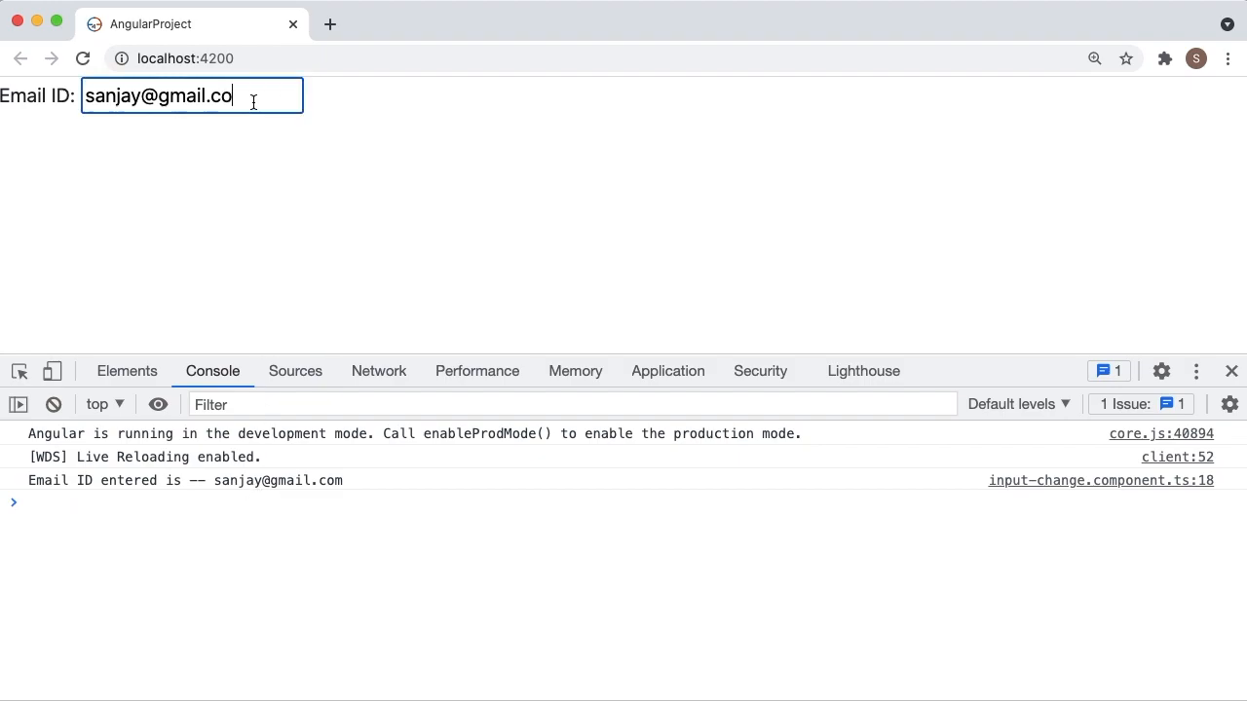
pyautogui.write('shadasg')
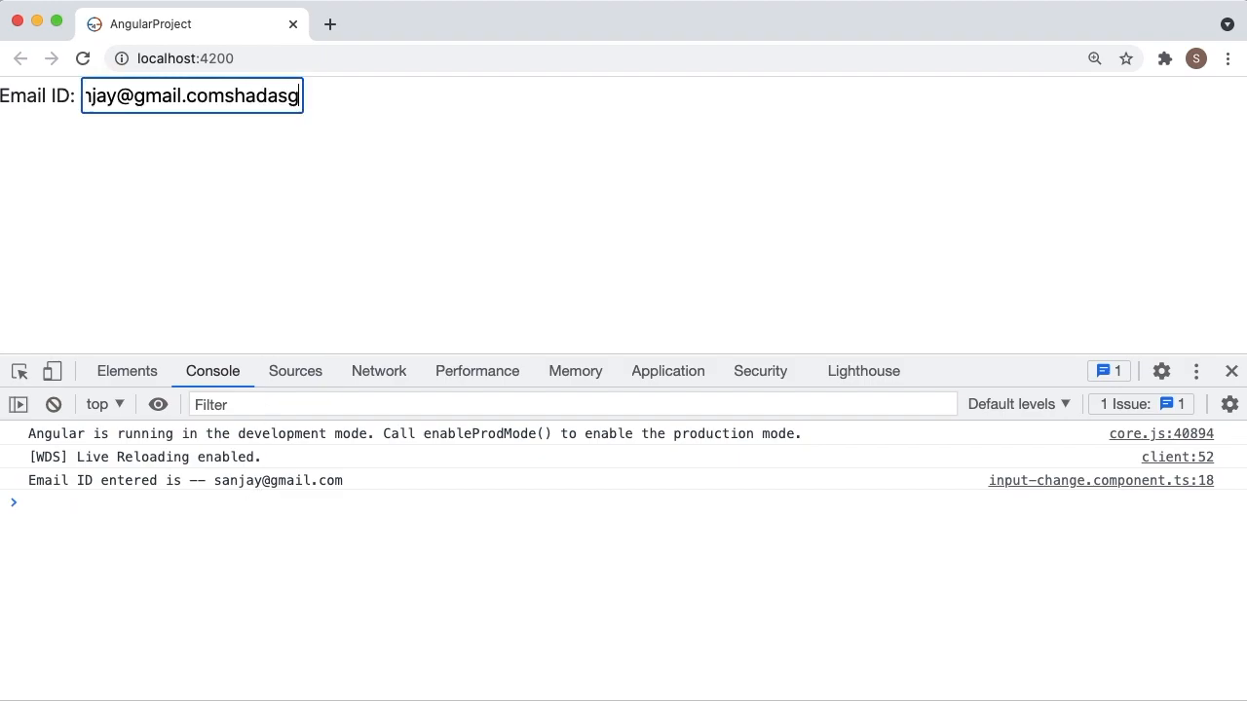
pyautogui.click(137, 146)
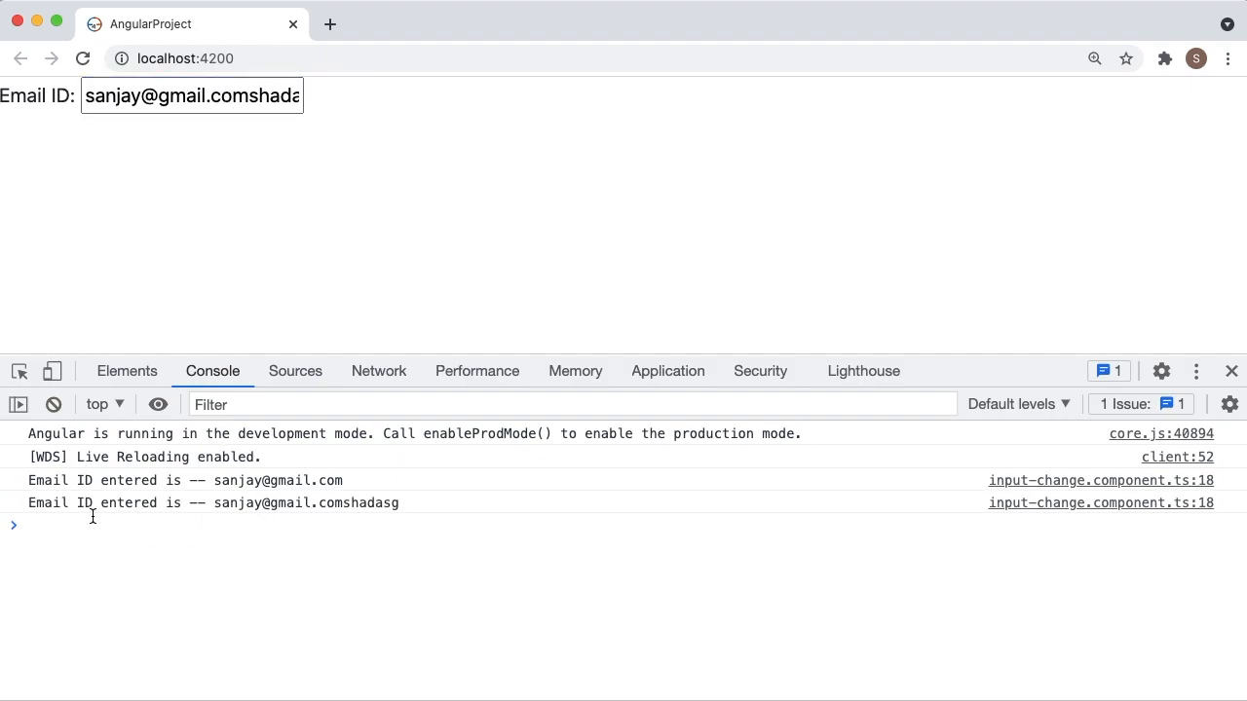
pyautogui.moveTo(93, 520)
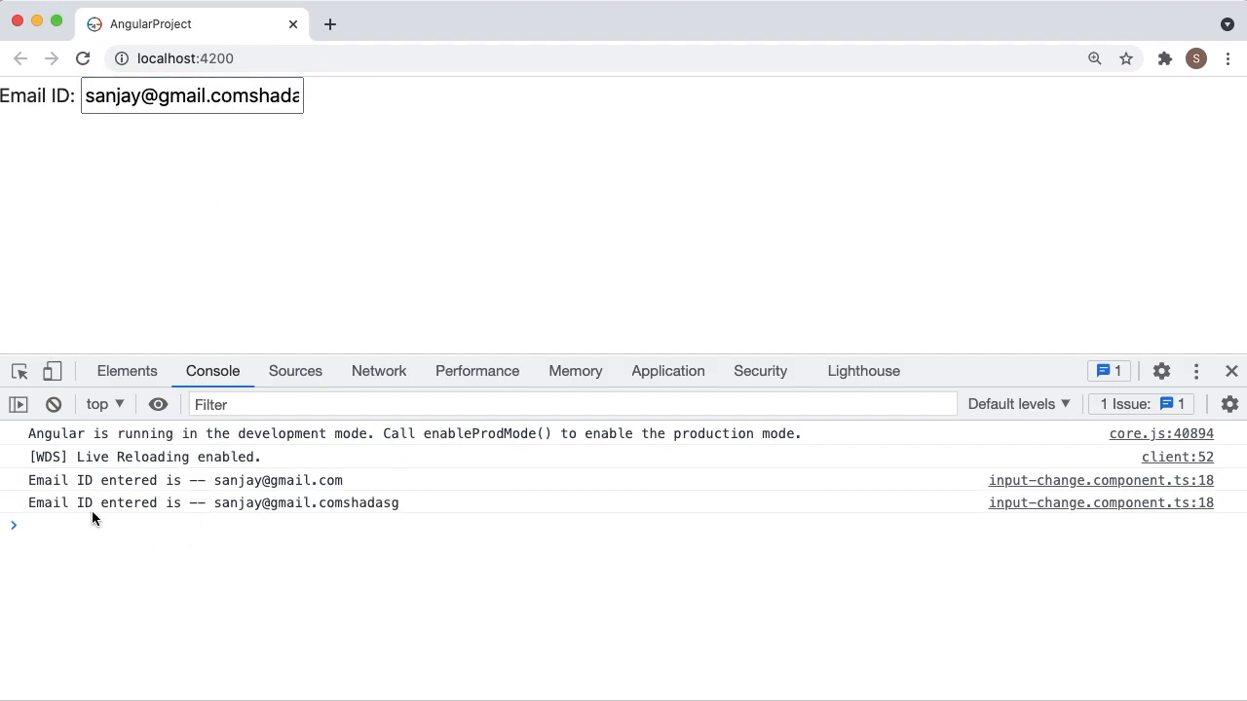
pyautogui.moveTo(153, 355)
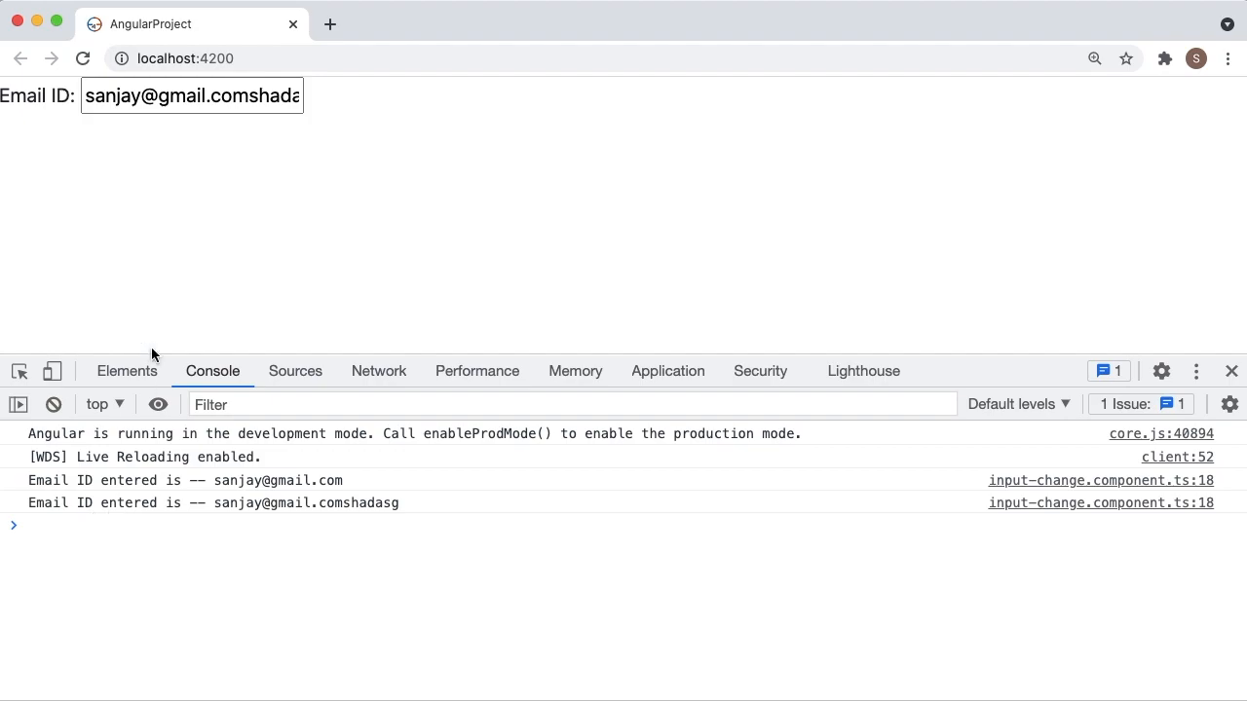
pyautogui.moveTo(258, 487)
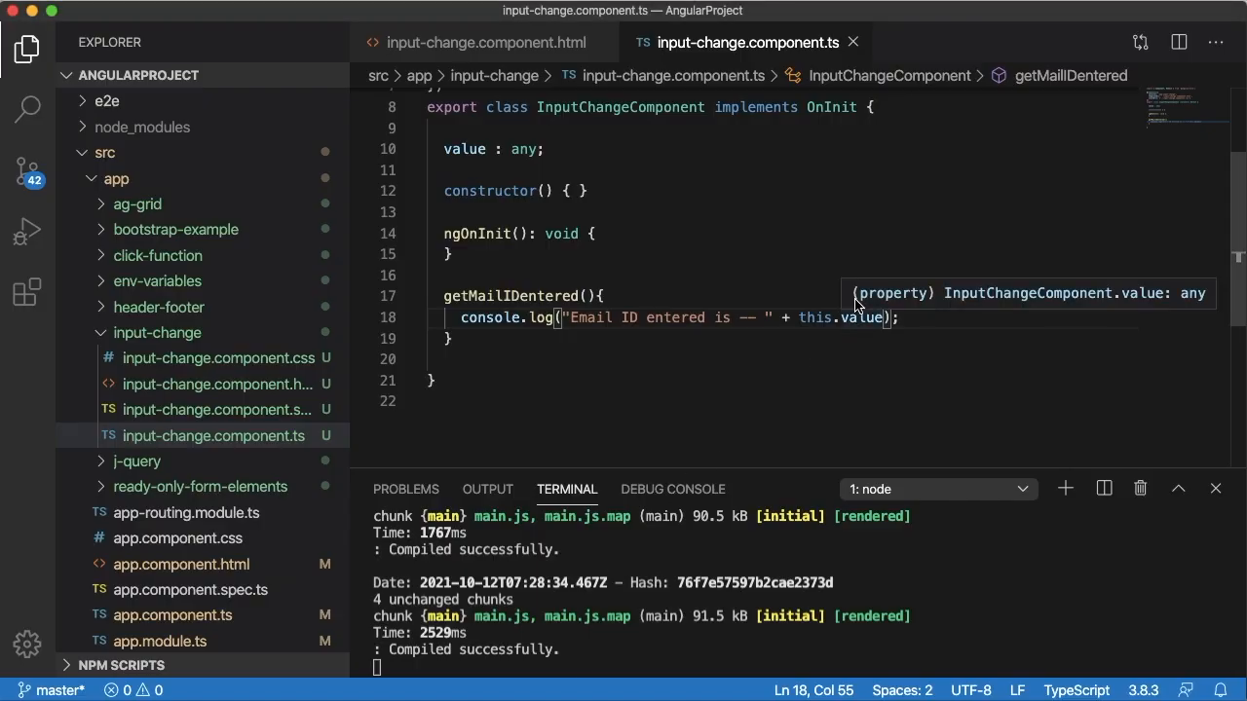
pyautogui.moveTo(789, 260)
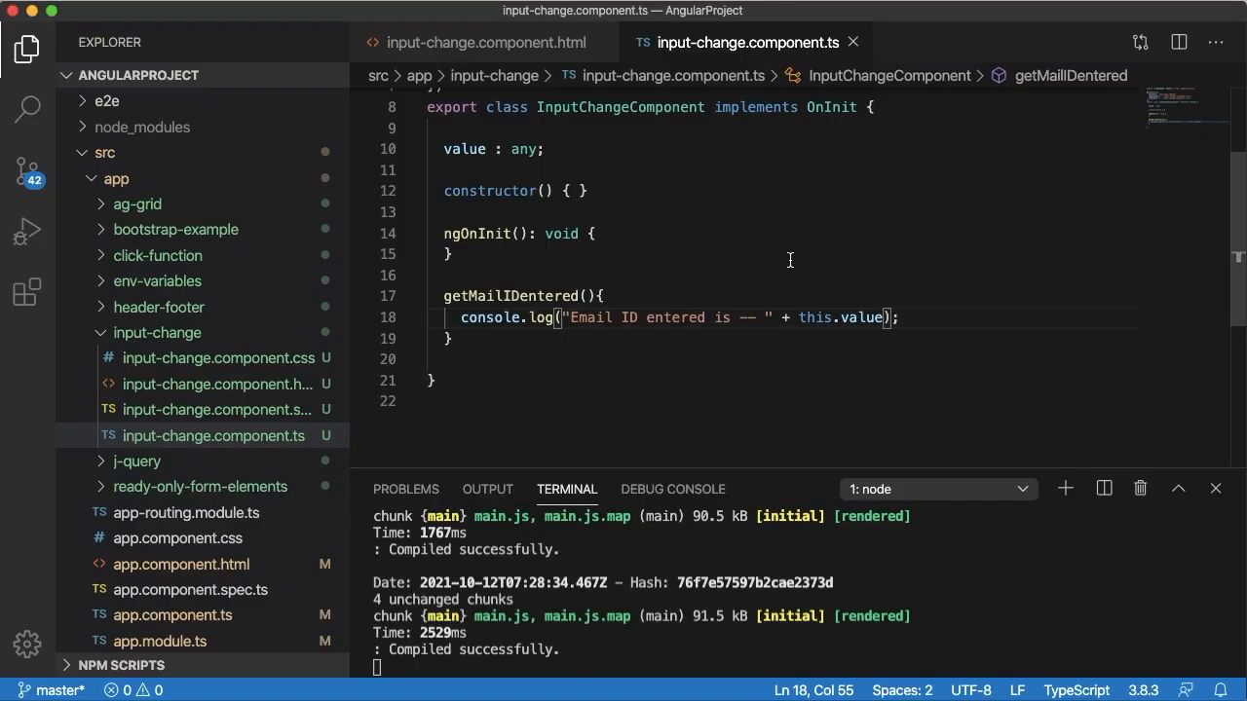
pyautogui.click(486, 42)
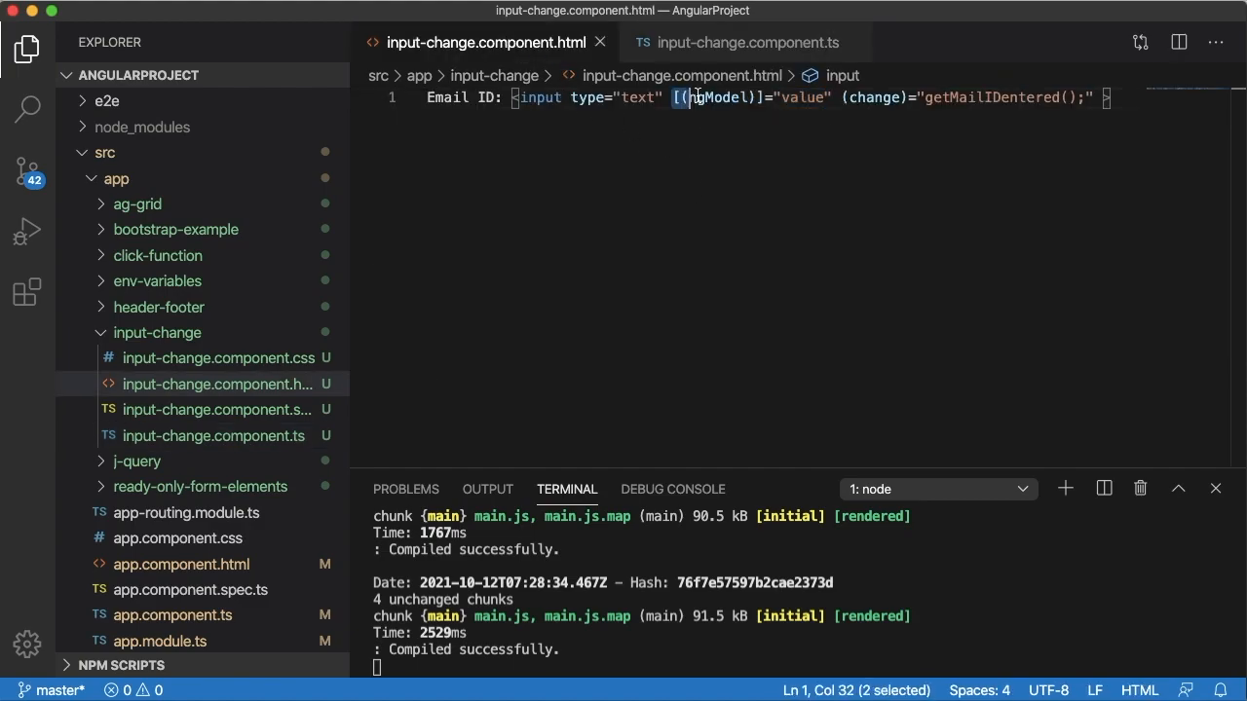
pyautogui.doubleClick(802, 97)
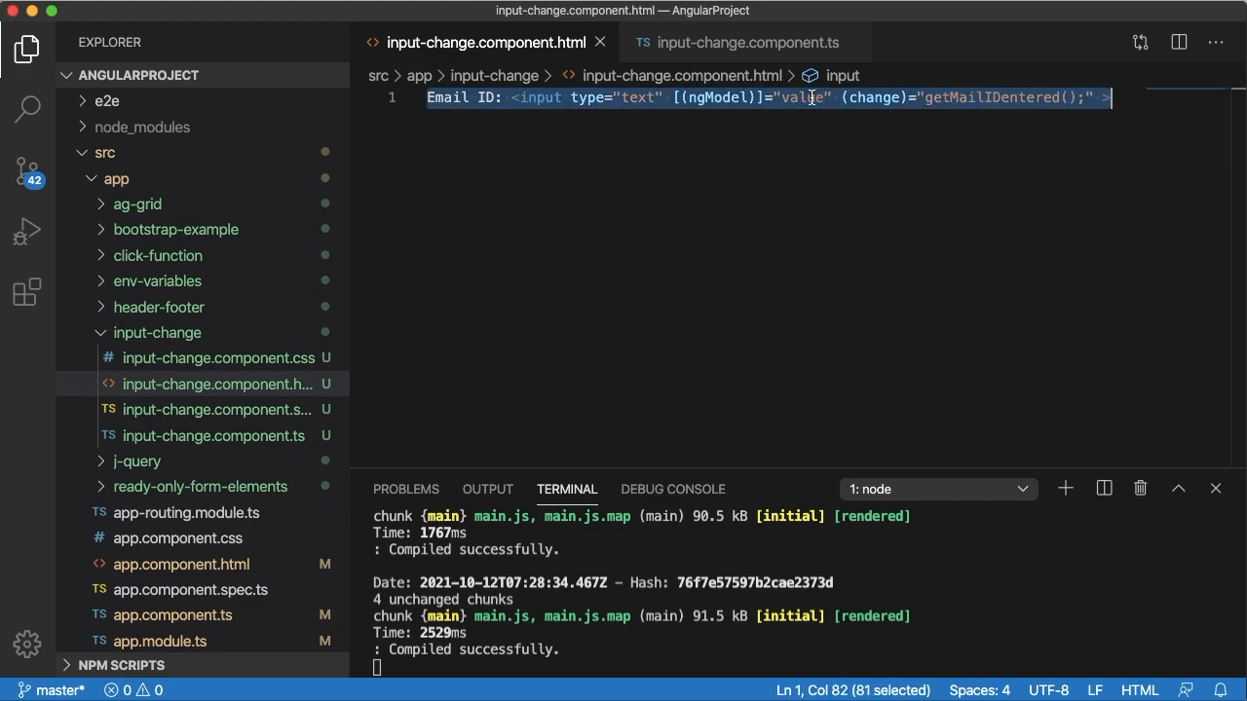
pyautogui.click(747, 42)
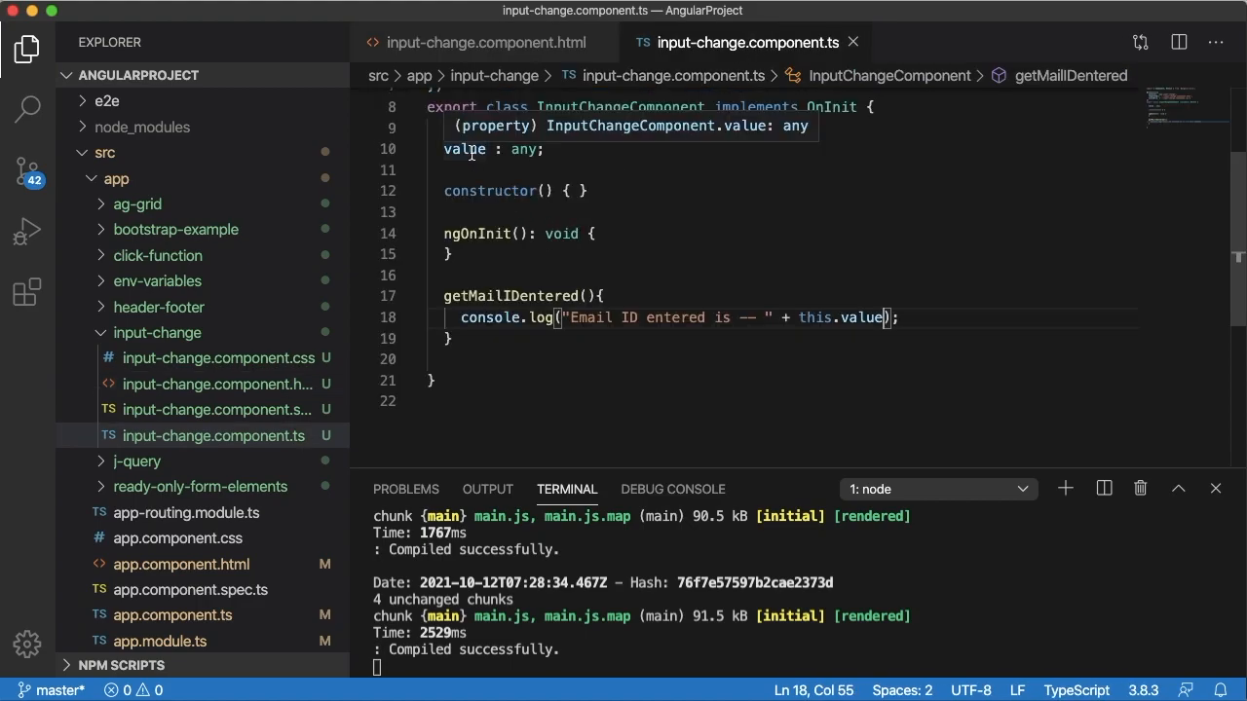
pyautogui.doubleClick(464, 149)
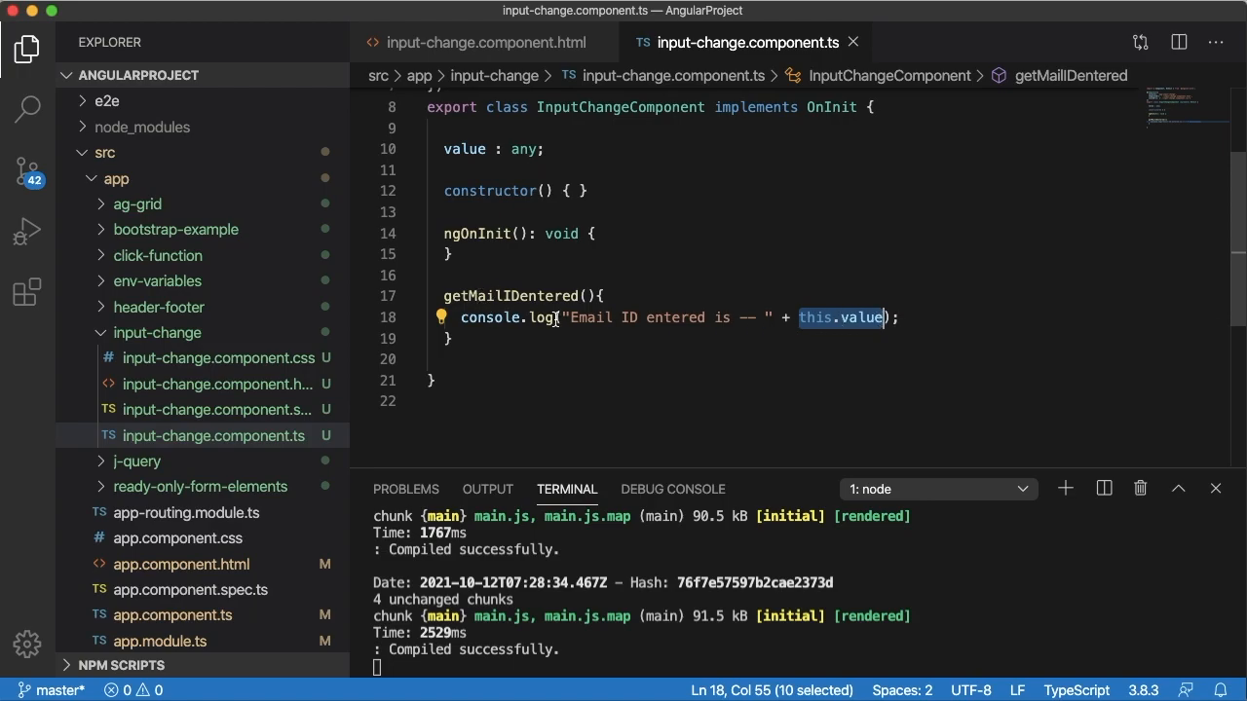
pyautogui.press('cmd+a')
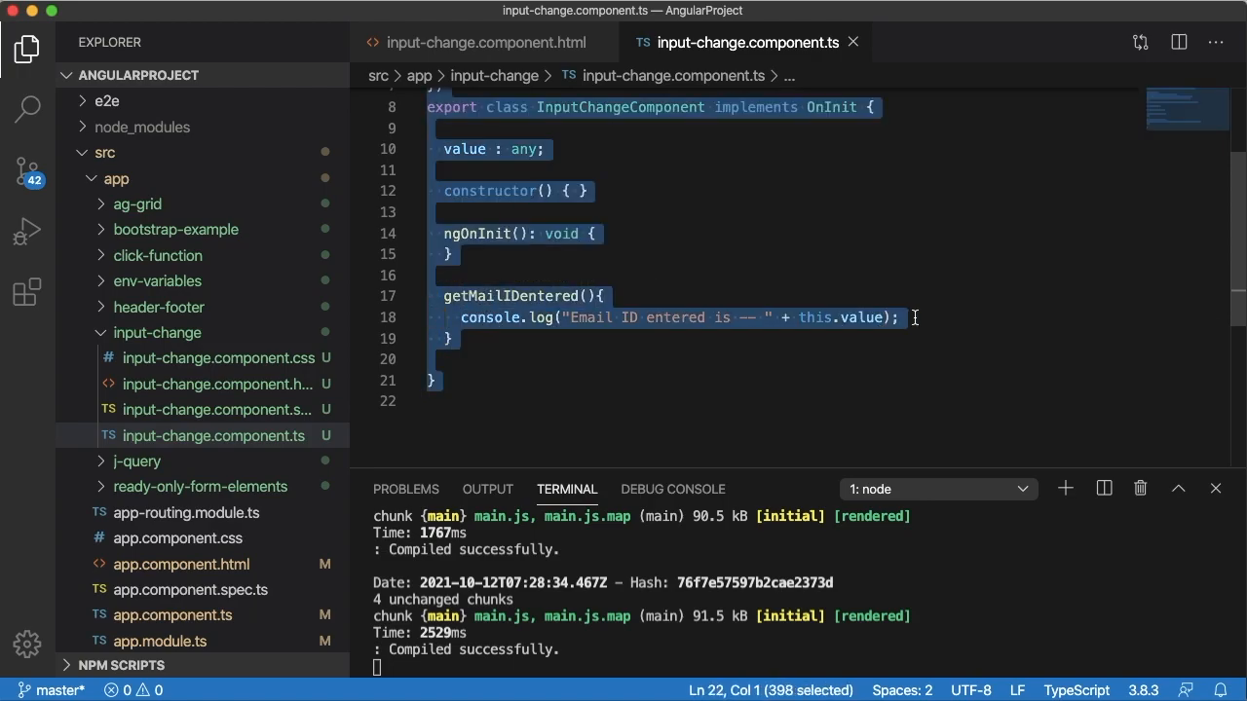